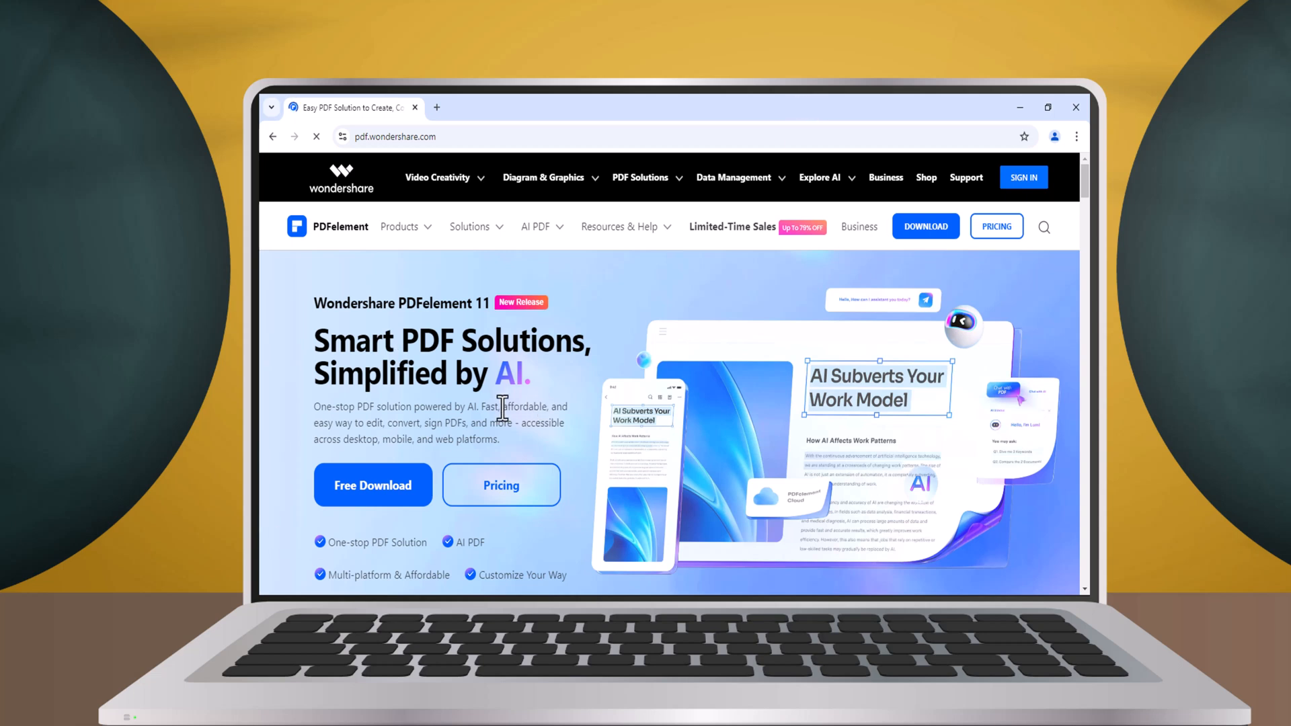
{"action": "mouse_move", "coordinate": [528, 462]}
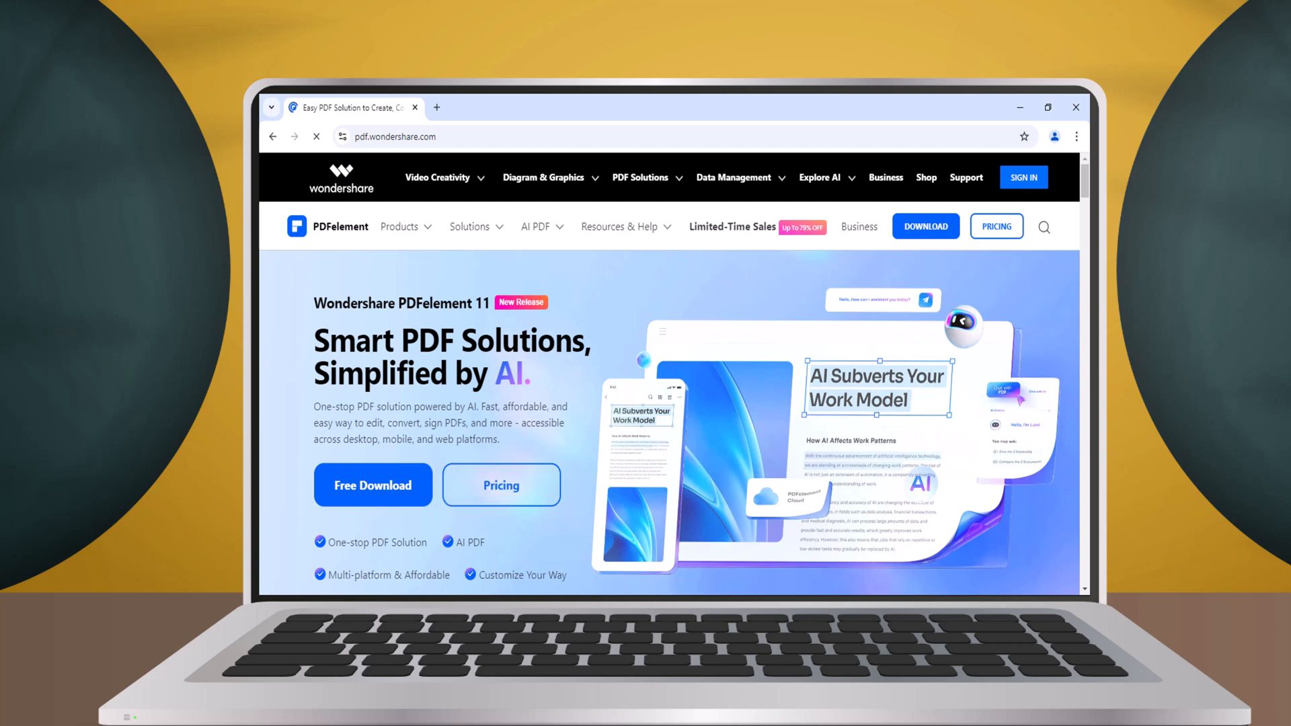
Step: Browse the homepage's Convert tool highlights and scroll down to the AI for PDF section
{"action": "scroll", "scroll_direction": "down", "scroll_amount": 3}
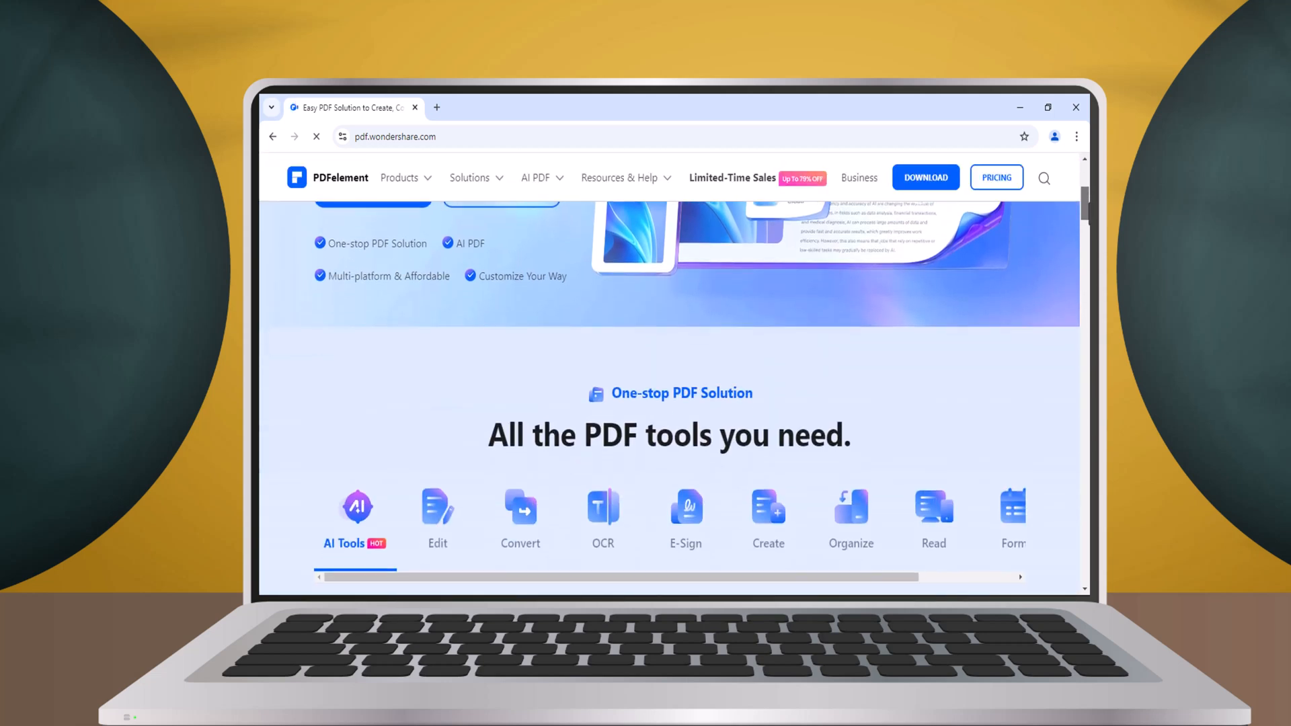
{"action": "scroll", "scroll_direction": "down", "scroll_amount": 3}
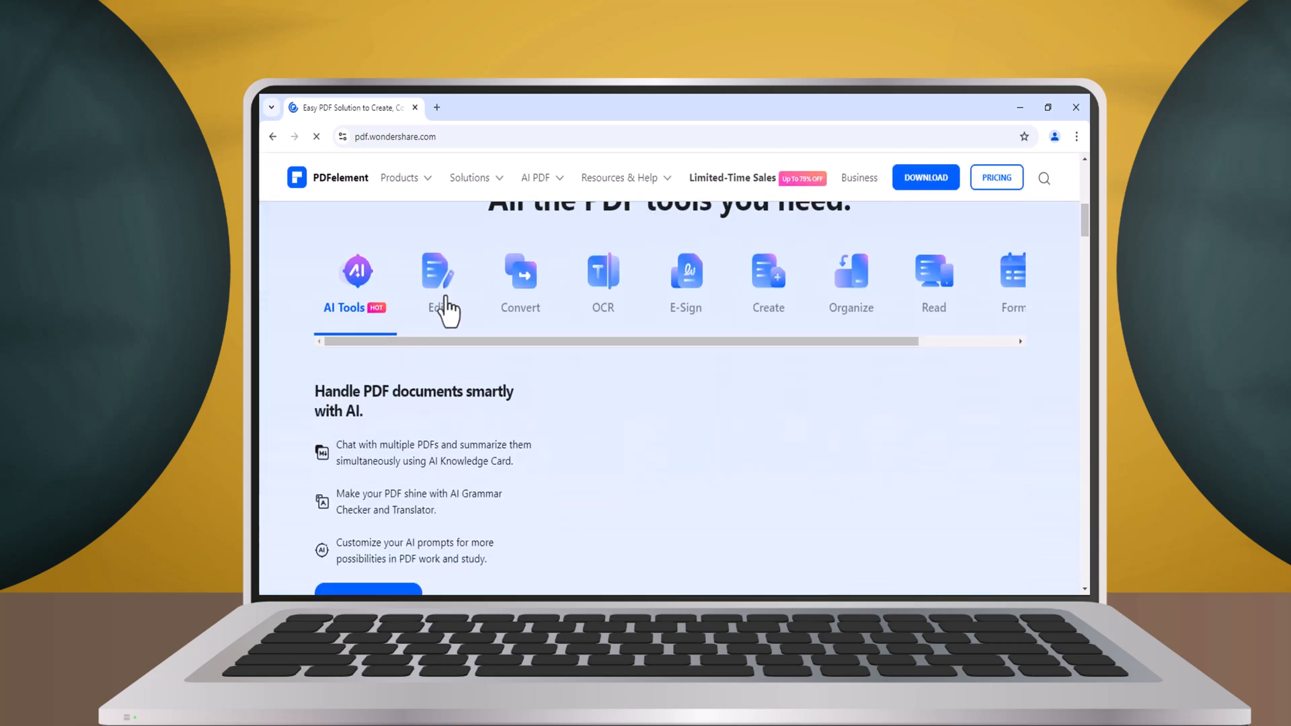
{"action": "left_click", "coordinate": [520, 280]}
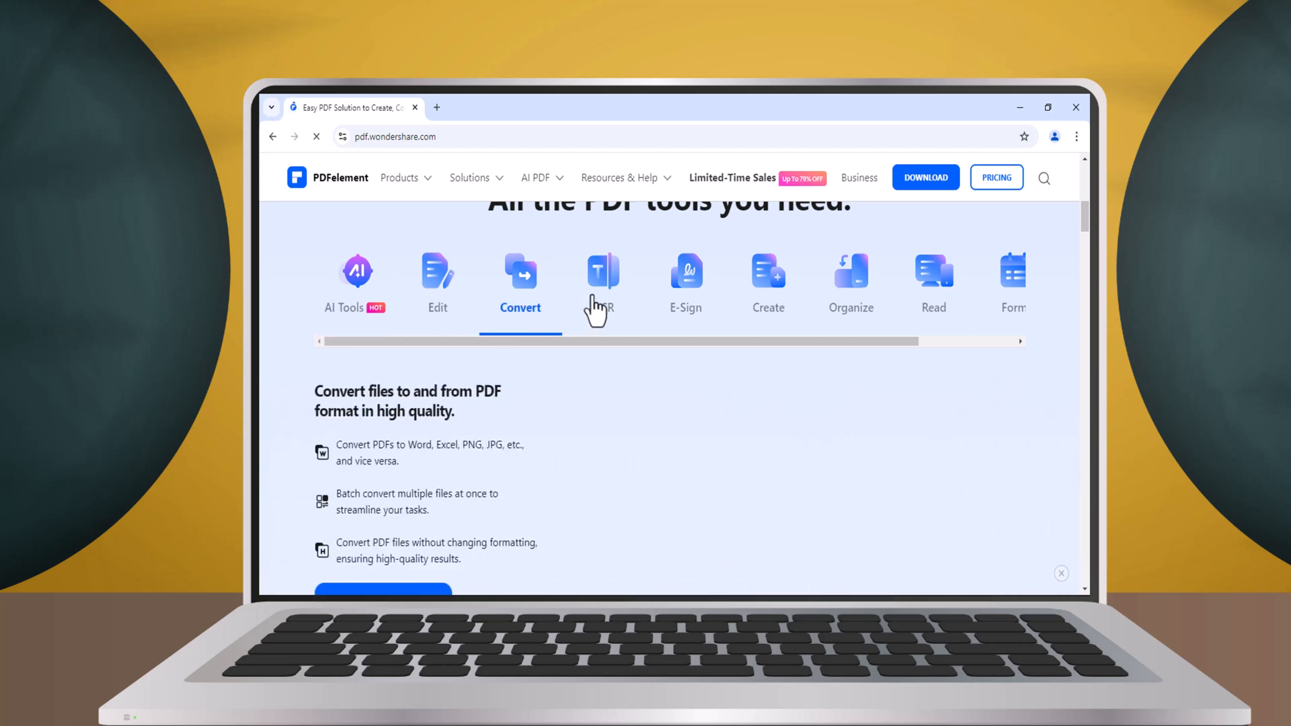
{"action": "scroll", "scroll_direction": "down", "scroll_amount": 3}
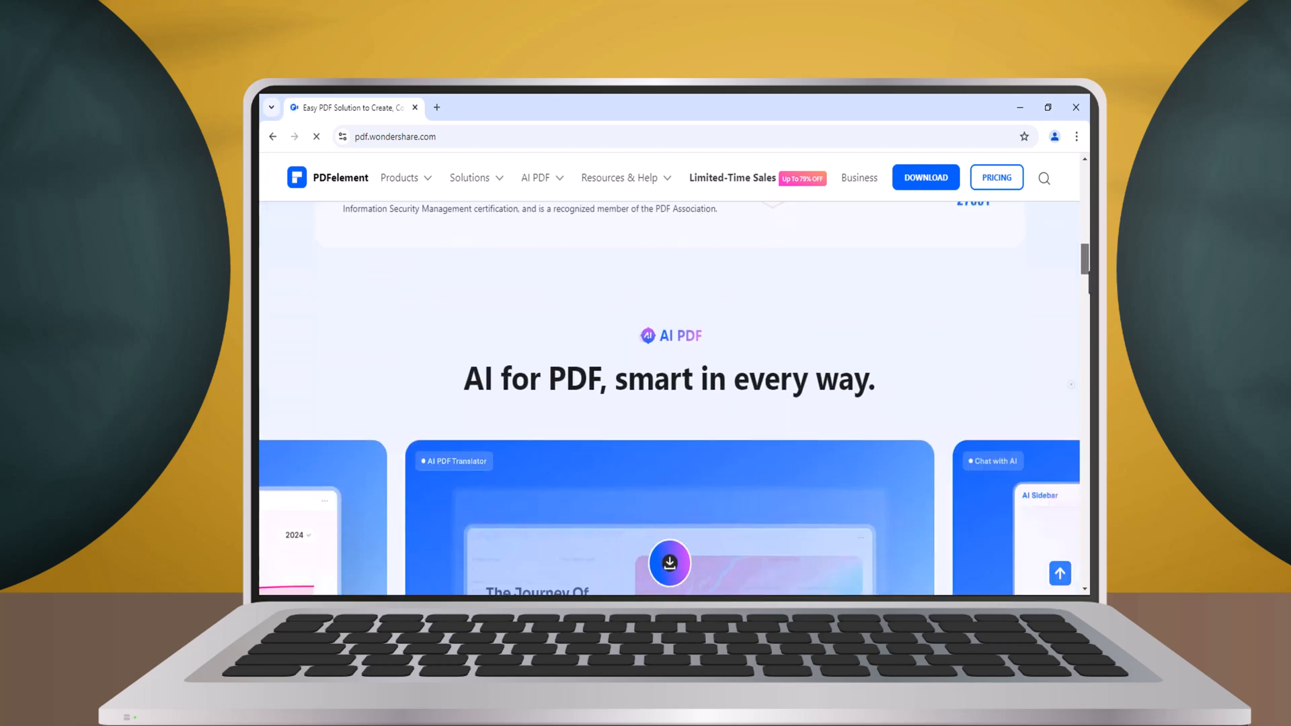
{"action": "scroll", "scroll_direction": "down", "scroll_amount": 3}
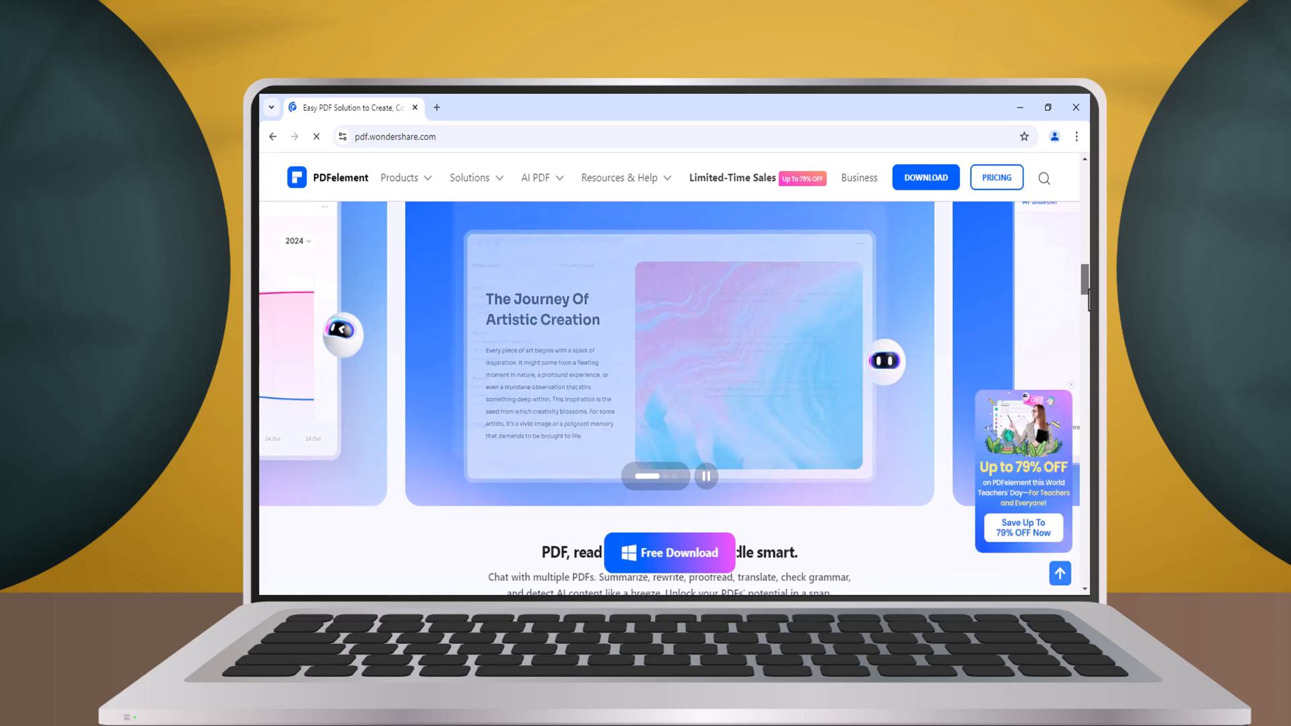
{"action": "scroll", "scroll_direction": "down", "scroll_amount": 3}
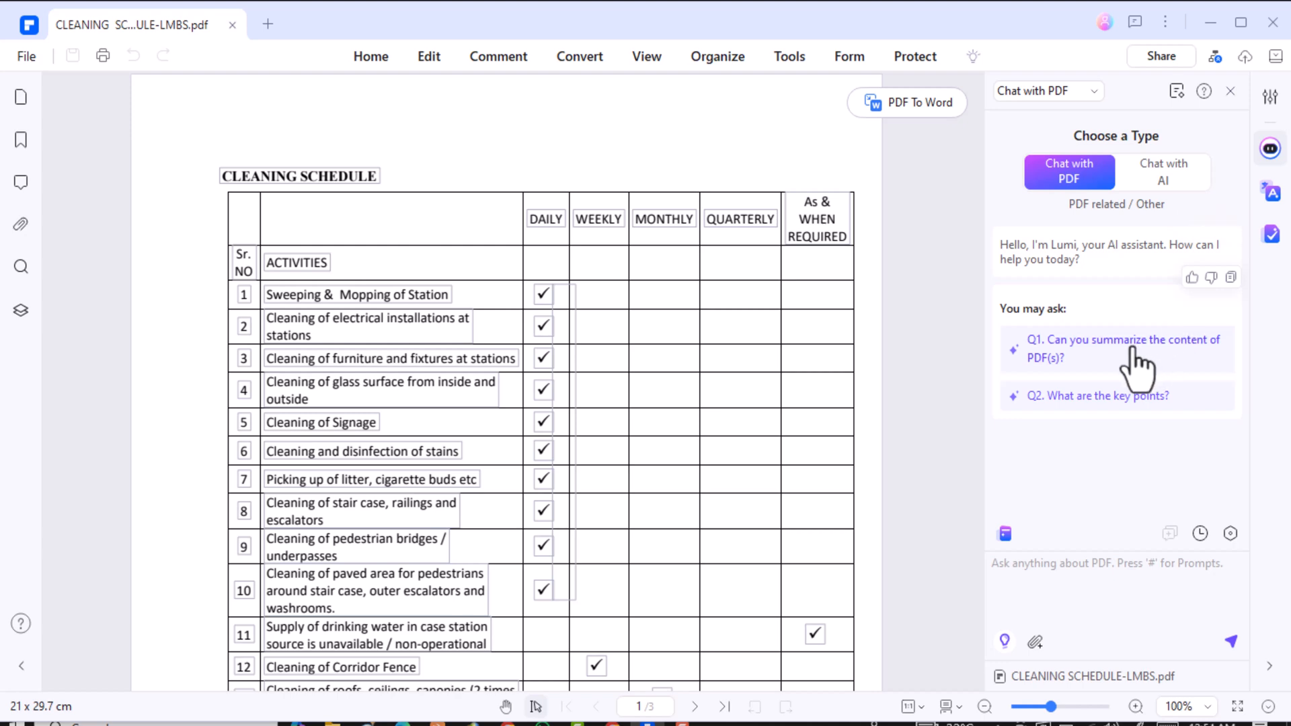
Step: Get an AI summary of the cleaning schedule and upload two more PDFs into the chat
{"action": "left_click", "coordinate": [1124, 348]}
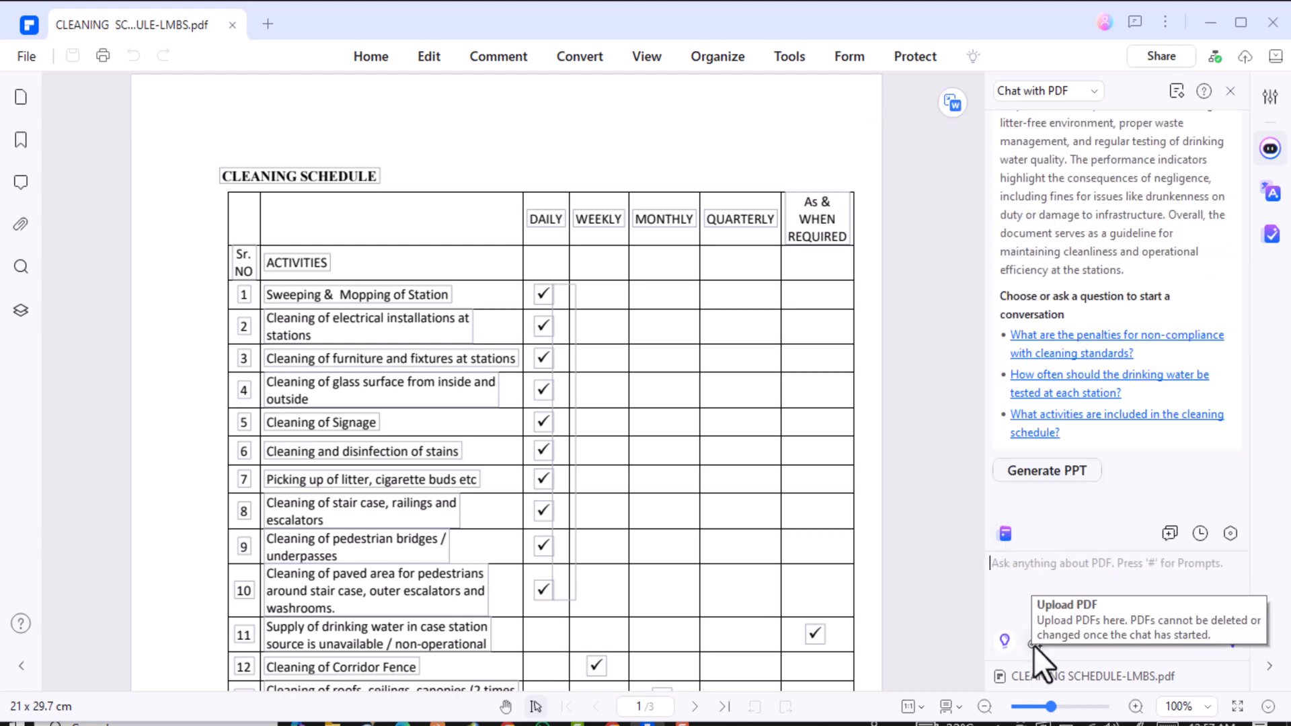
{"action": "left_click", "coordinate": [1030, 645]}
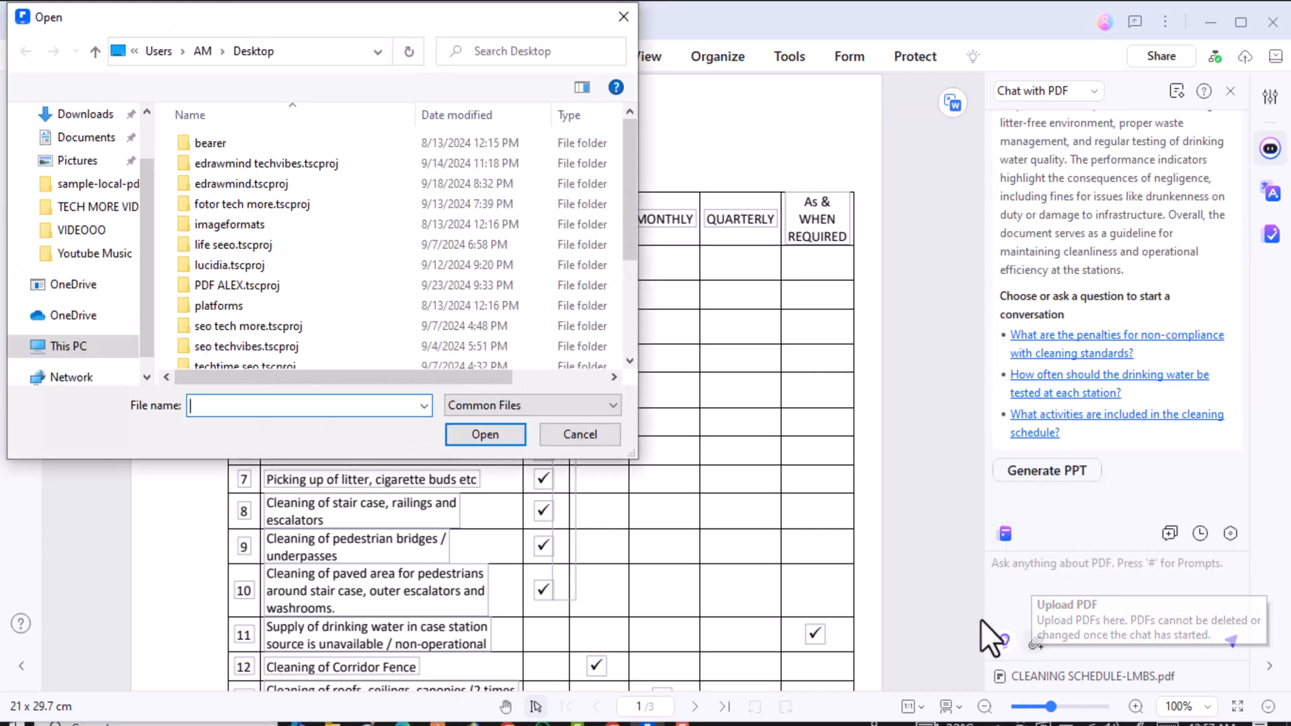
{"action": "left_click", "coordinate": [484, 435]}
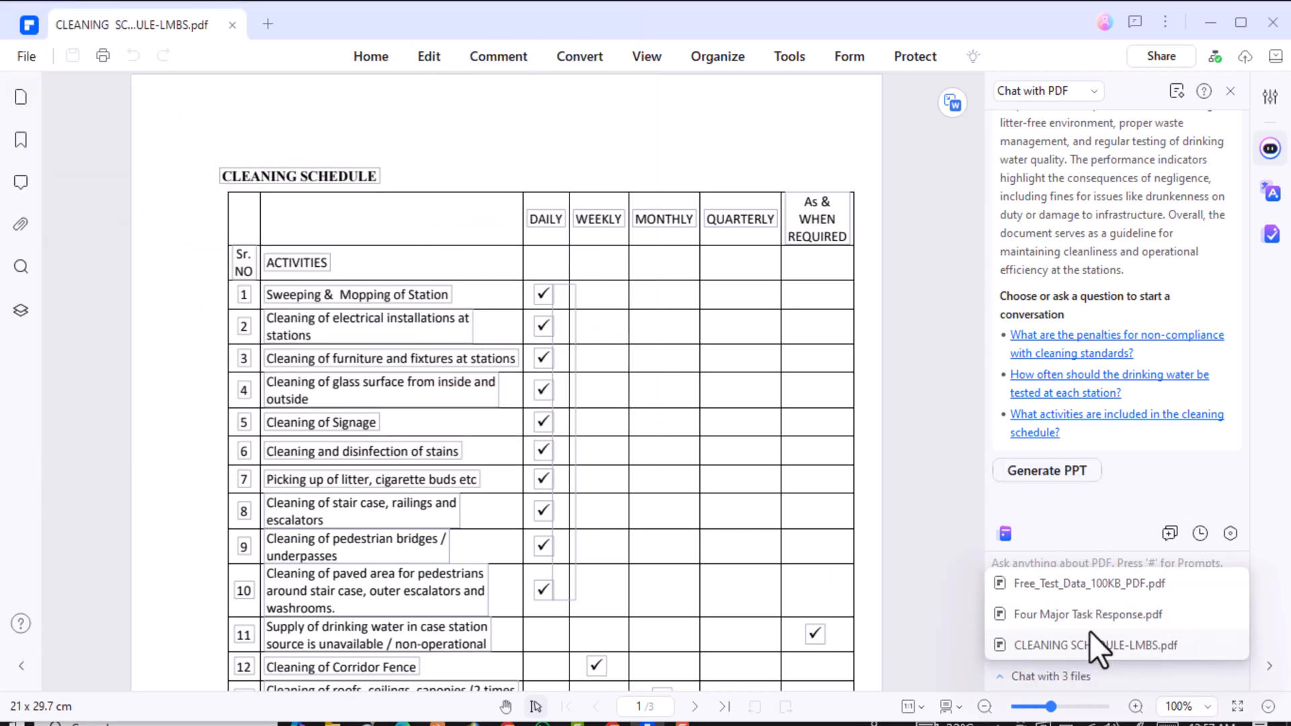
{"action": "mouse_move", "coordinate": [1102, 634]}
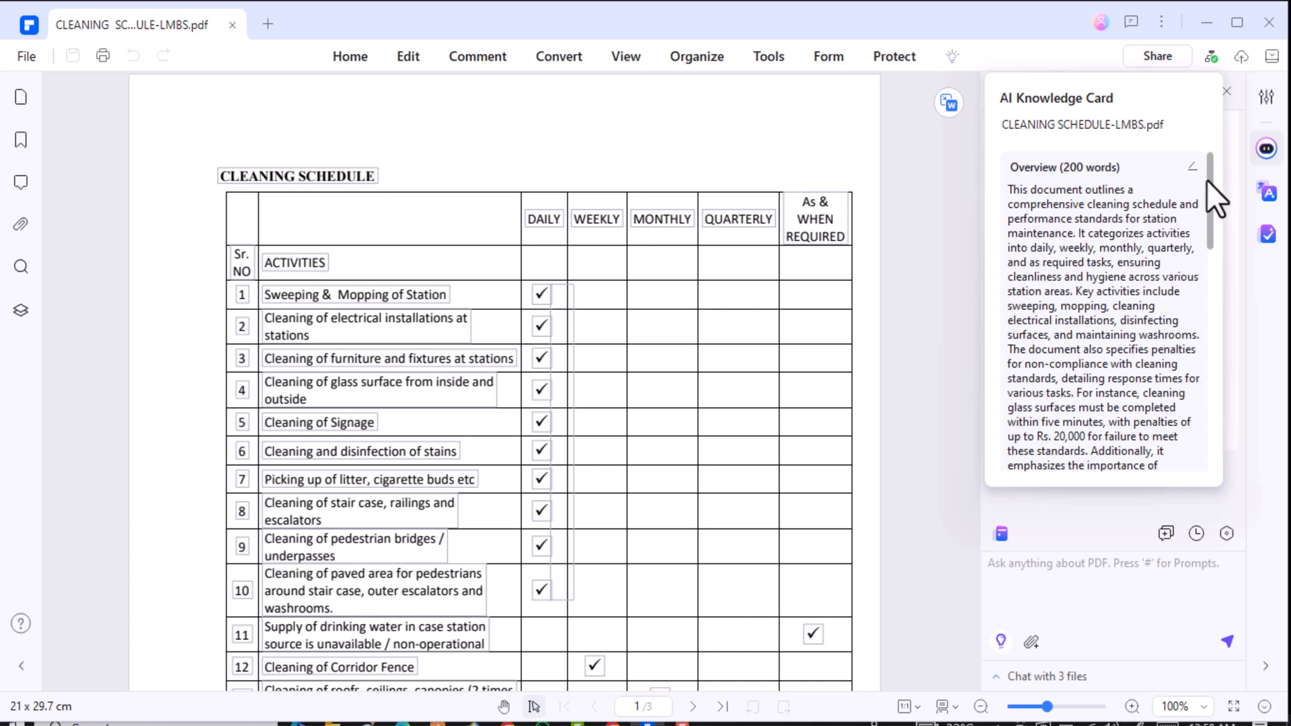
Step: Scroll the Knowledge Card's overview, key points and tags, then cancel adding a related document
{"action": "scroll", "scroll_direction": "down", "scroll_amount": 3}
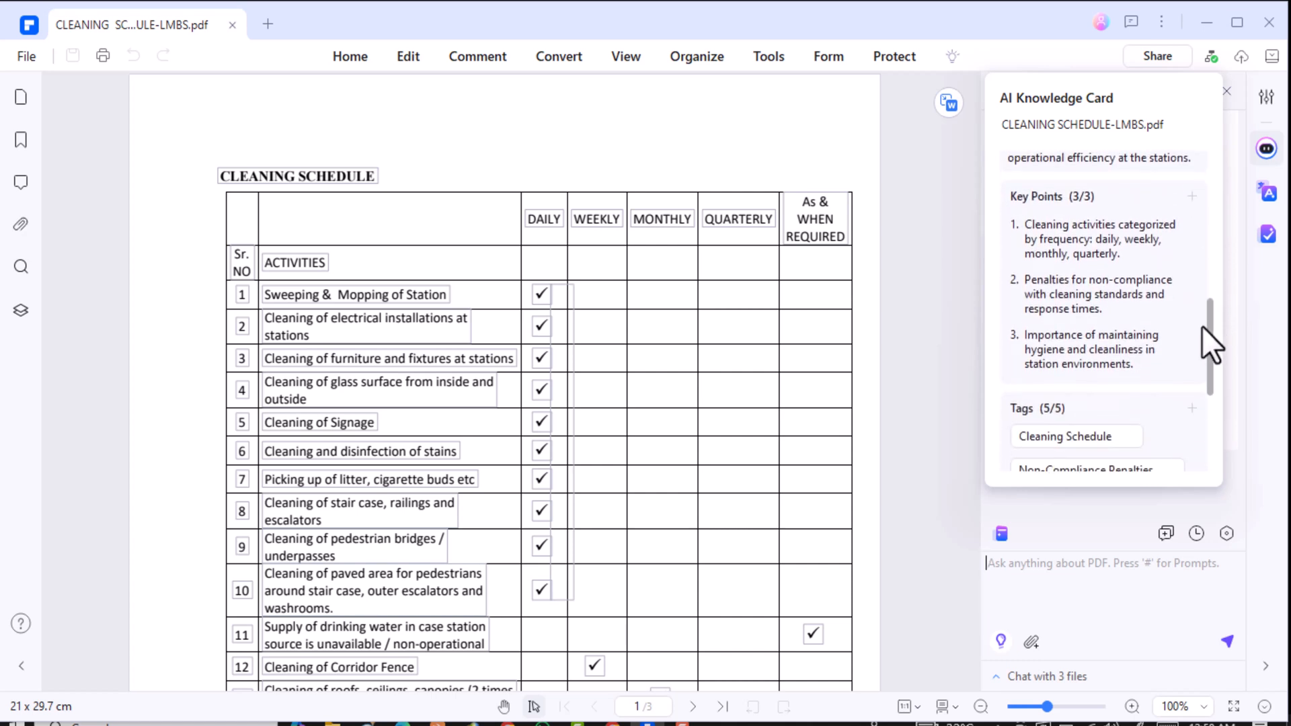
{"action": "scroll", "scroll_direction": "down", "scroll_amount": 3}
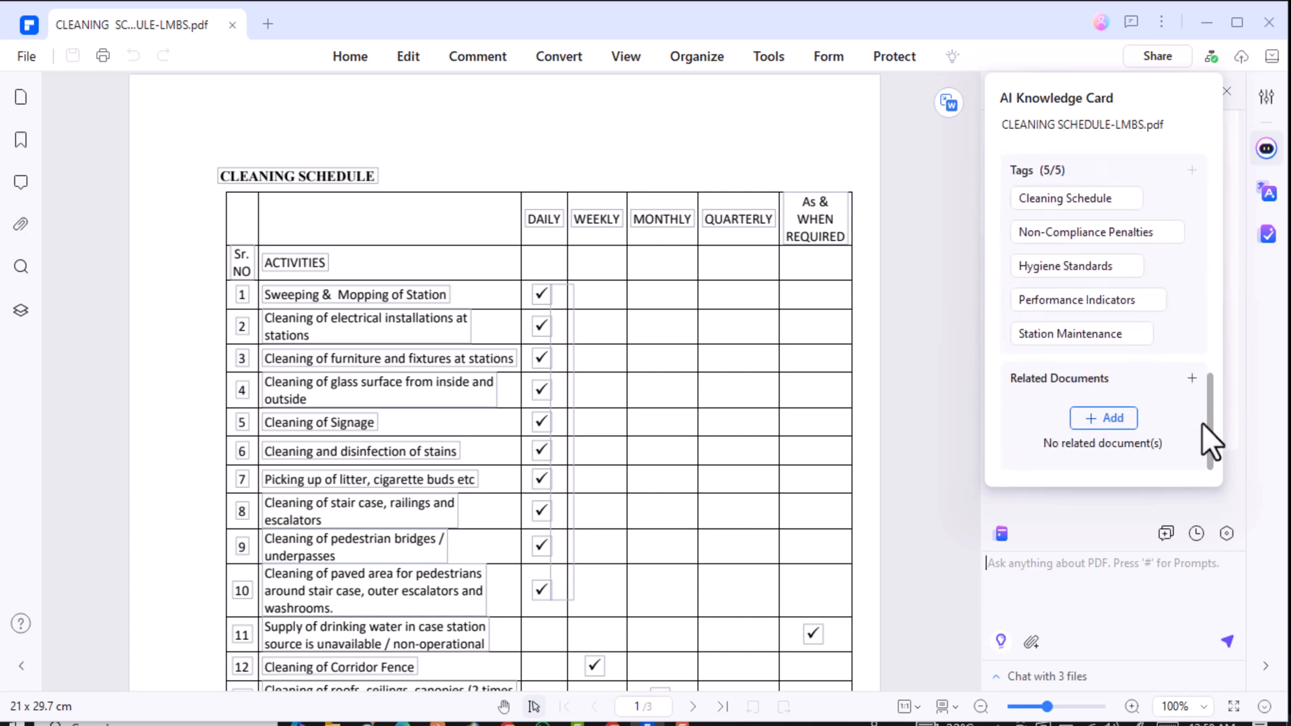
{"action": "mouse_move", "coordinate": [1103, 428]}
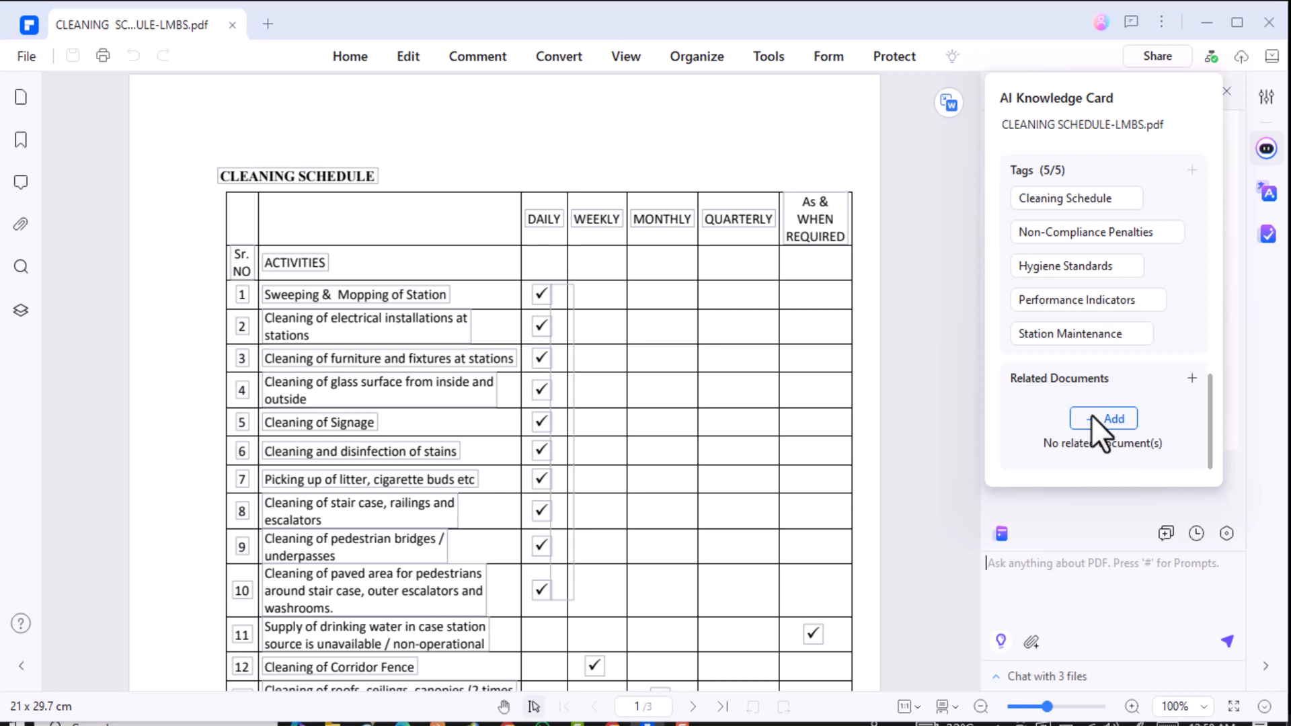
{"action": "left_click", "coordinate": [1102, 418]}
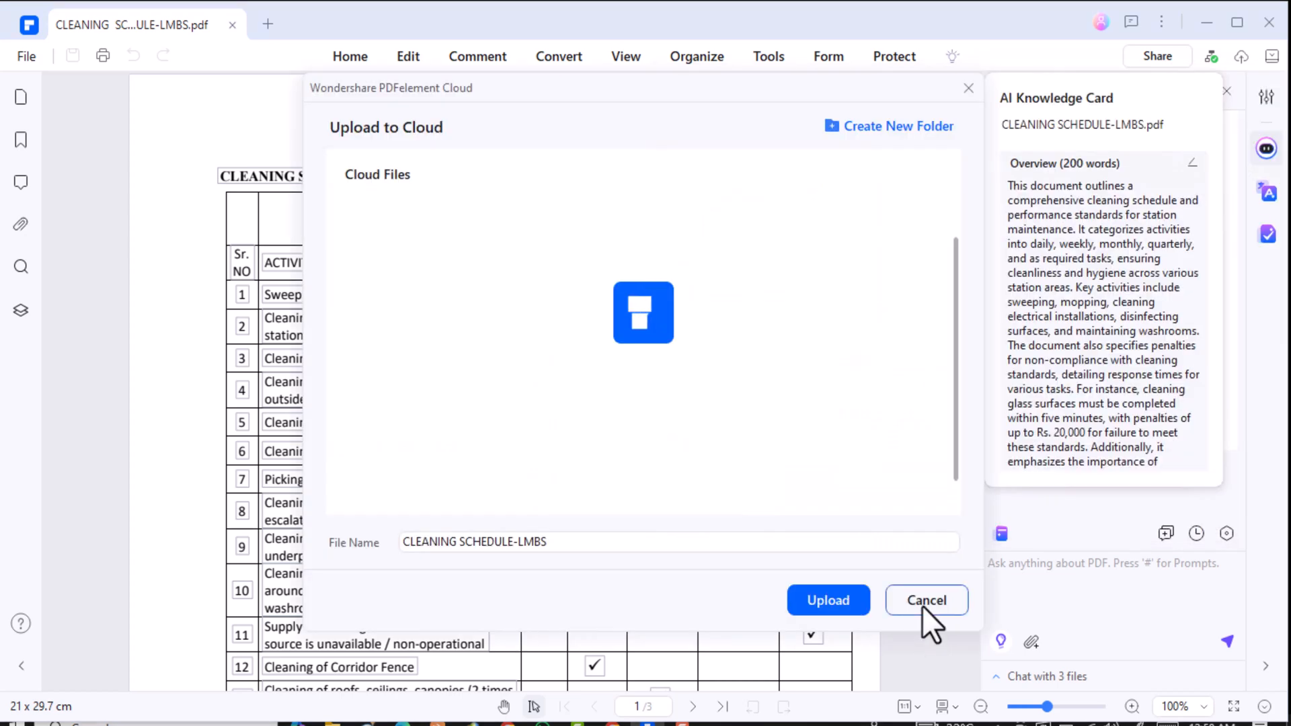
{"action": "left_click", "coordinate": [926, 600]}
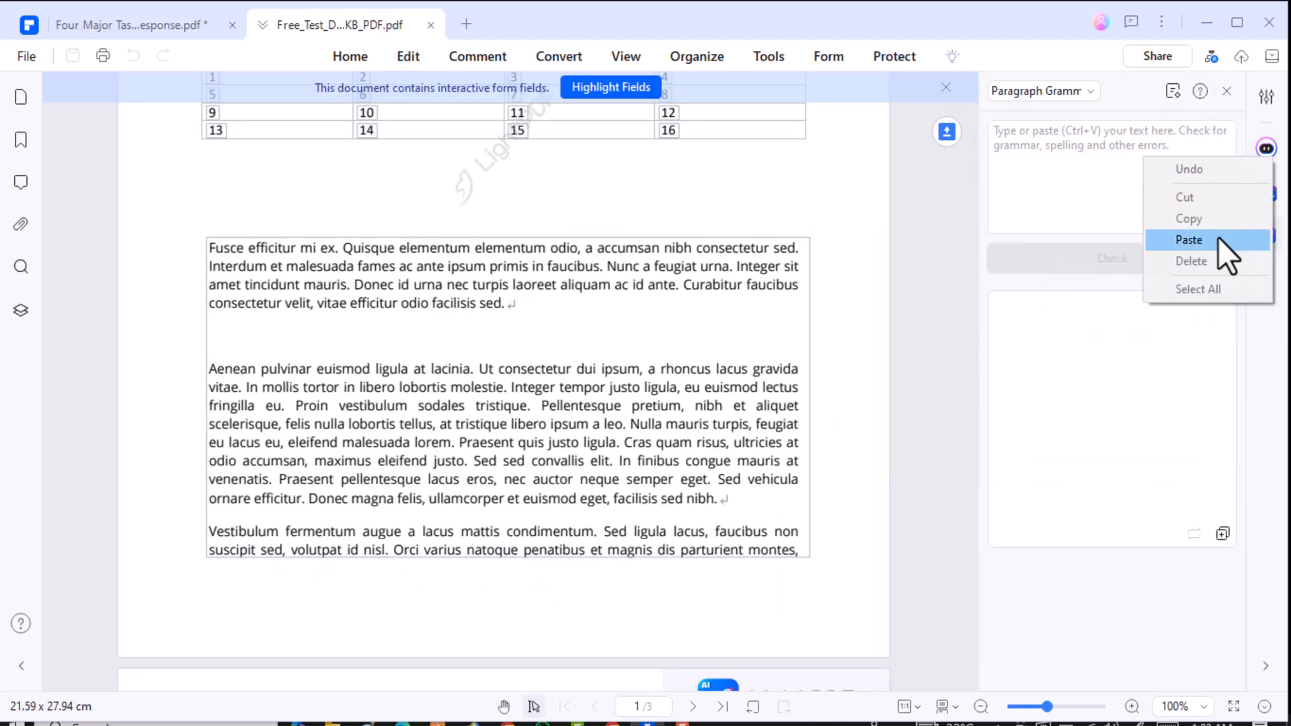
Step: Grammar-check the pasted paragraph with misspelling 'ewwefwefweggc', then switch to the Word Translator
{"action": "left_click", "coordinate": [1189, 240]}
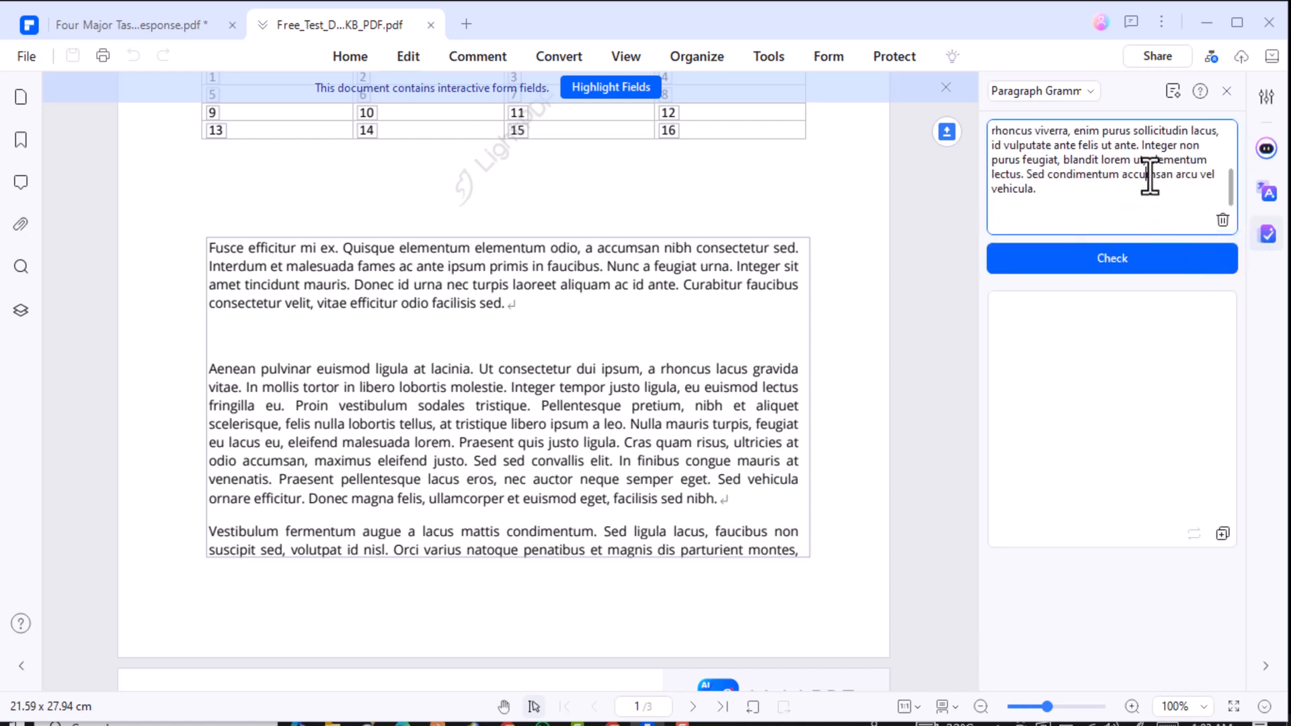
{"action": "type", "text": "ewwefwefweggc cmsan arcu vel"}
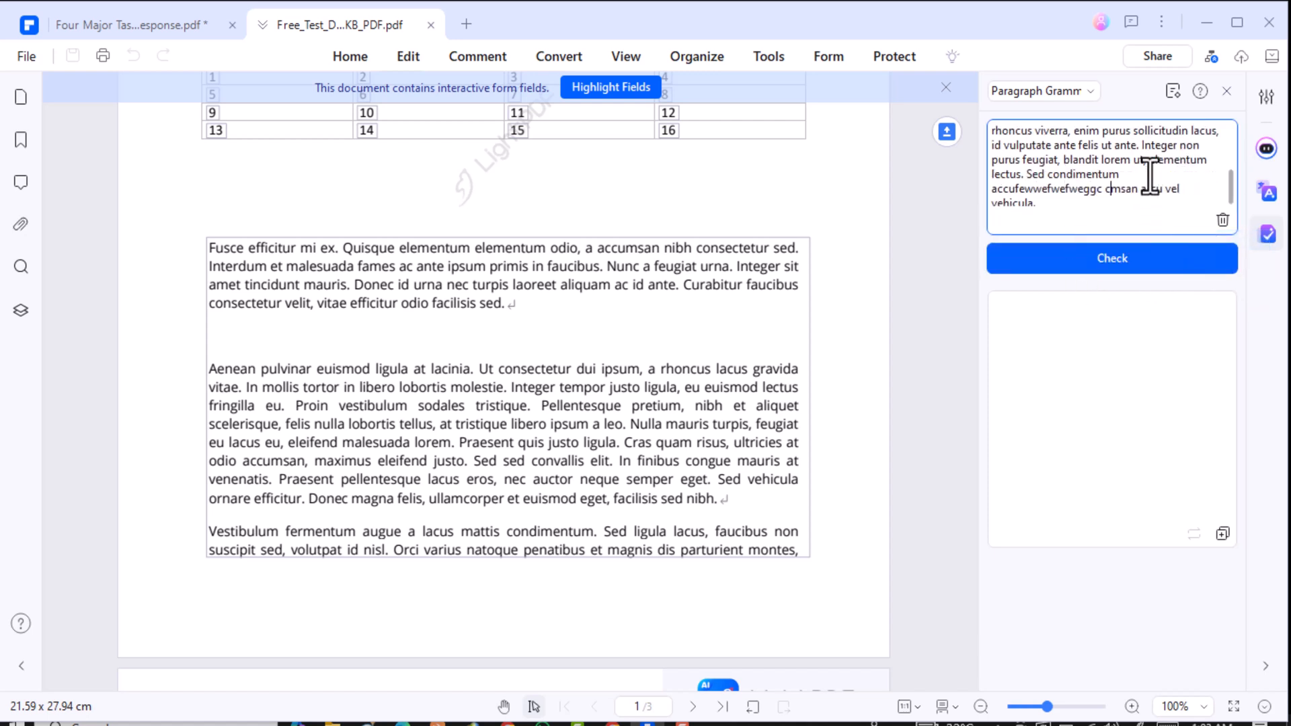
{"action": "left_click", "coordinate": [1112, 258]}
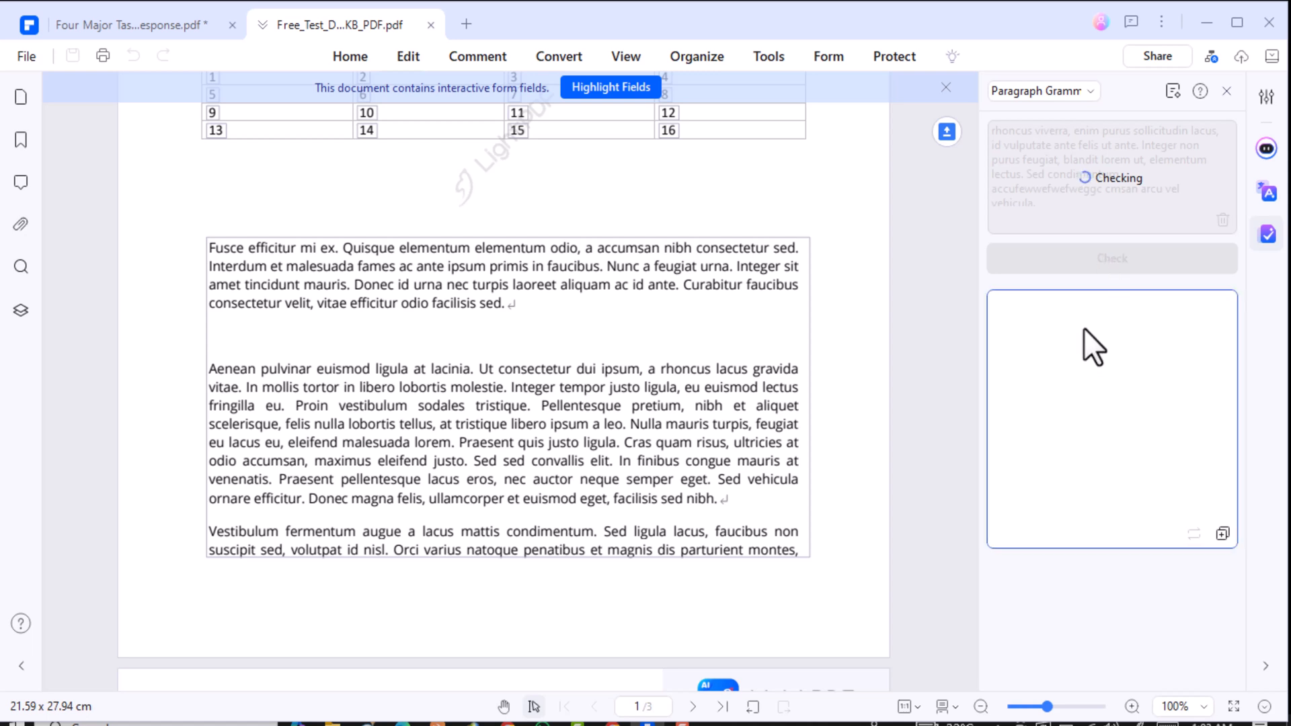
{"action": "left_click", "coordinate": [1112, 258]}
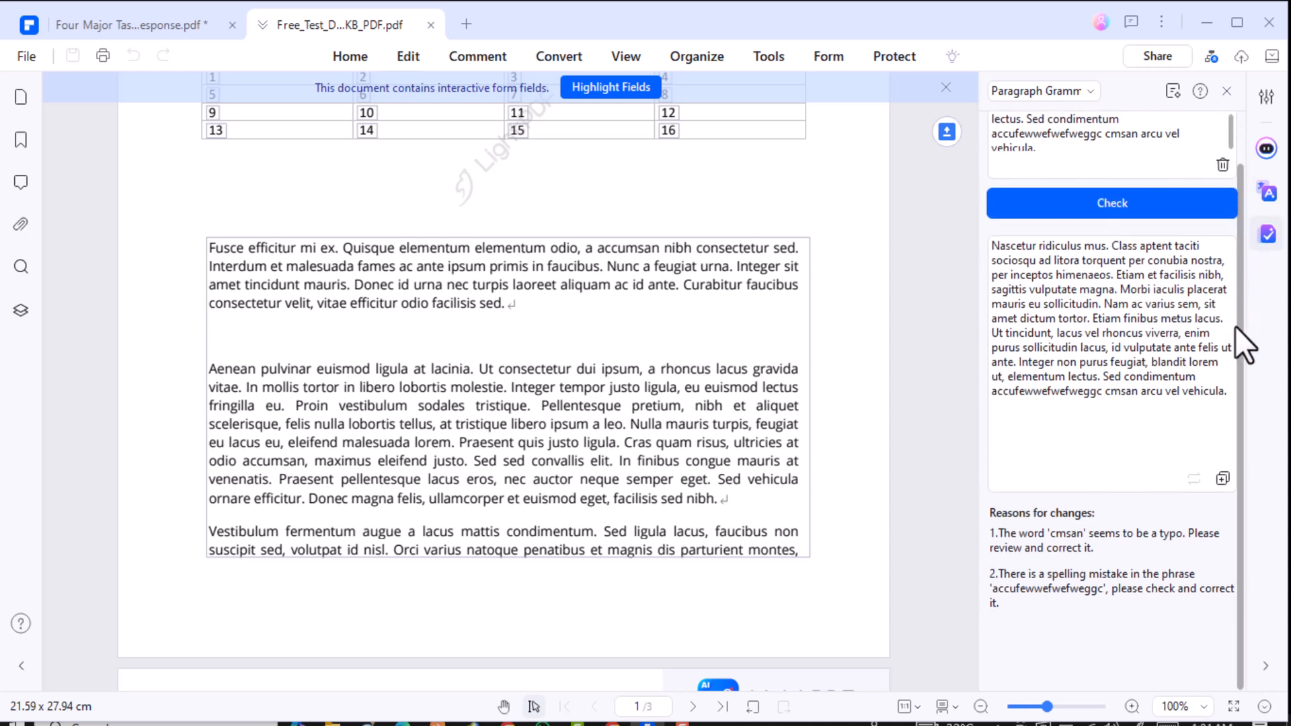
{"action": "mouse_move", "coordinate": [1046, 601]}
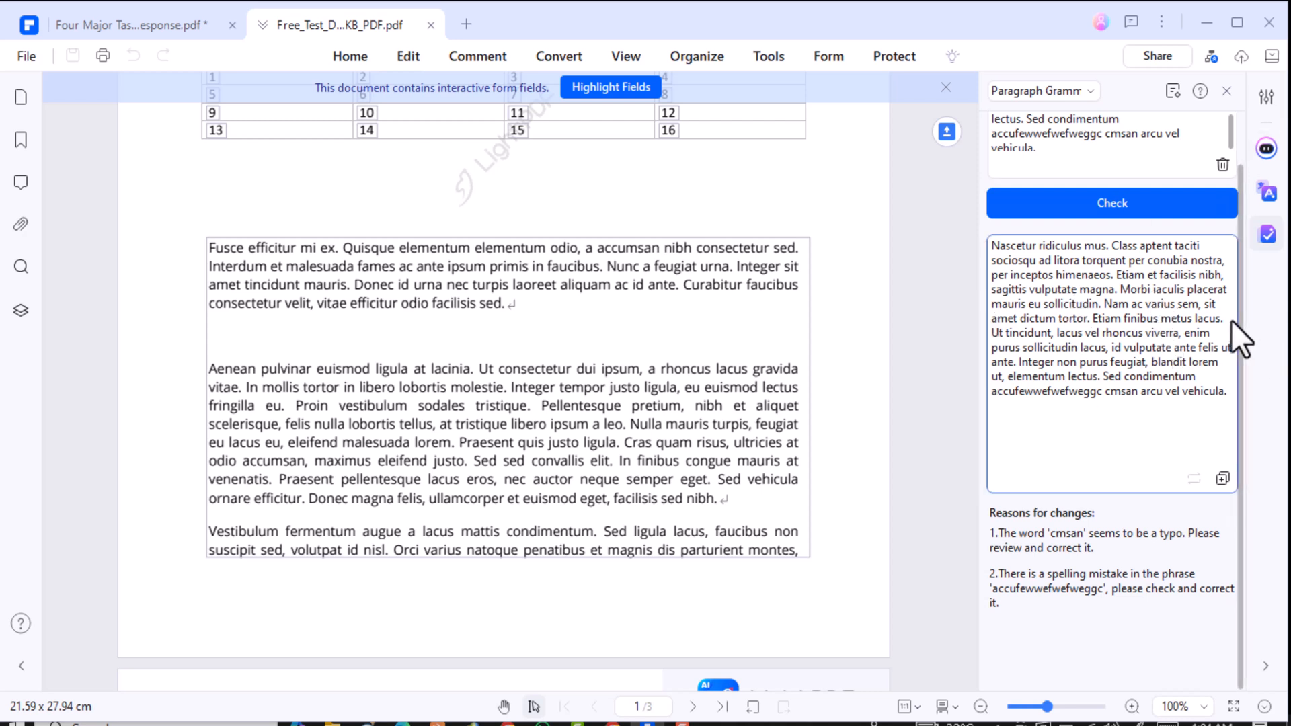
{"action": "left_click", "coordinate": [1270, 193]}
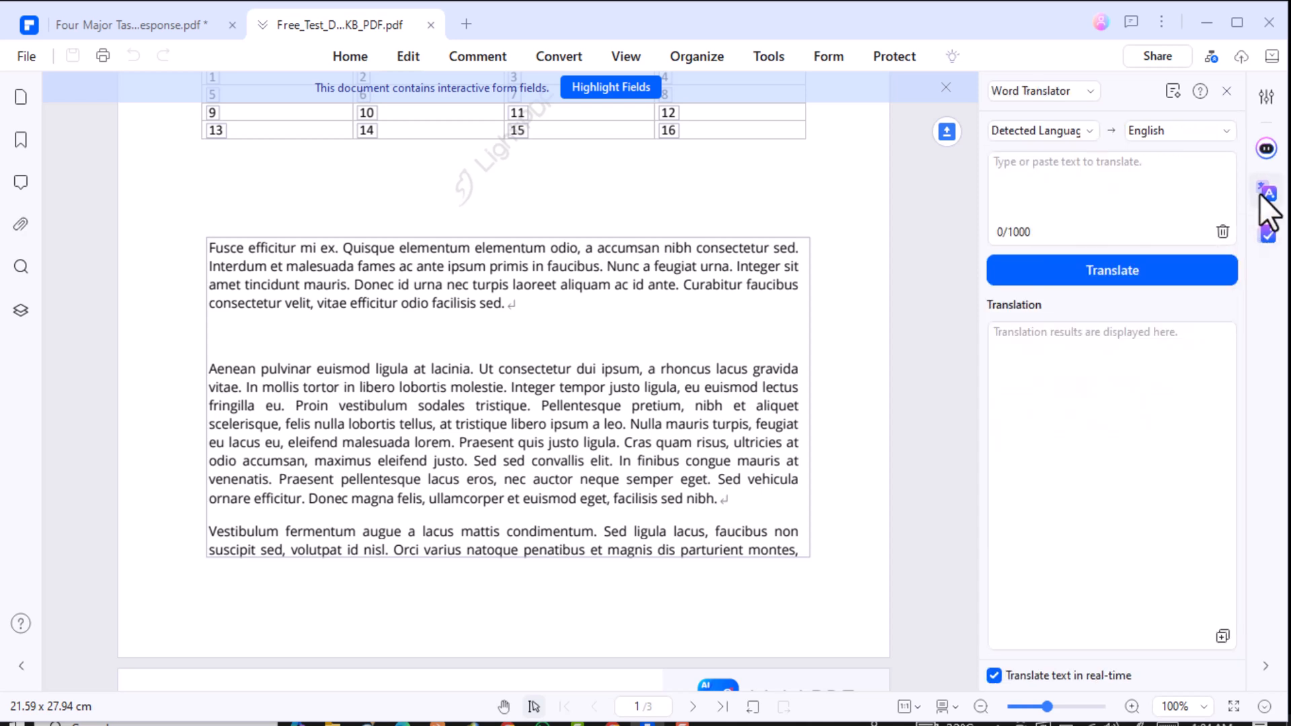
Step: Translate the Latin 'id vulputate ante felis ut ante…' passage into English
{"action": "type", "text": "id vulputate ante felis ut ante. Integer non purus feugiat, blandit lorem ut, elementum lectus. Sed condimentum accumsan arcu vel vehicula."}
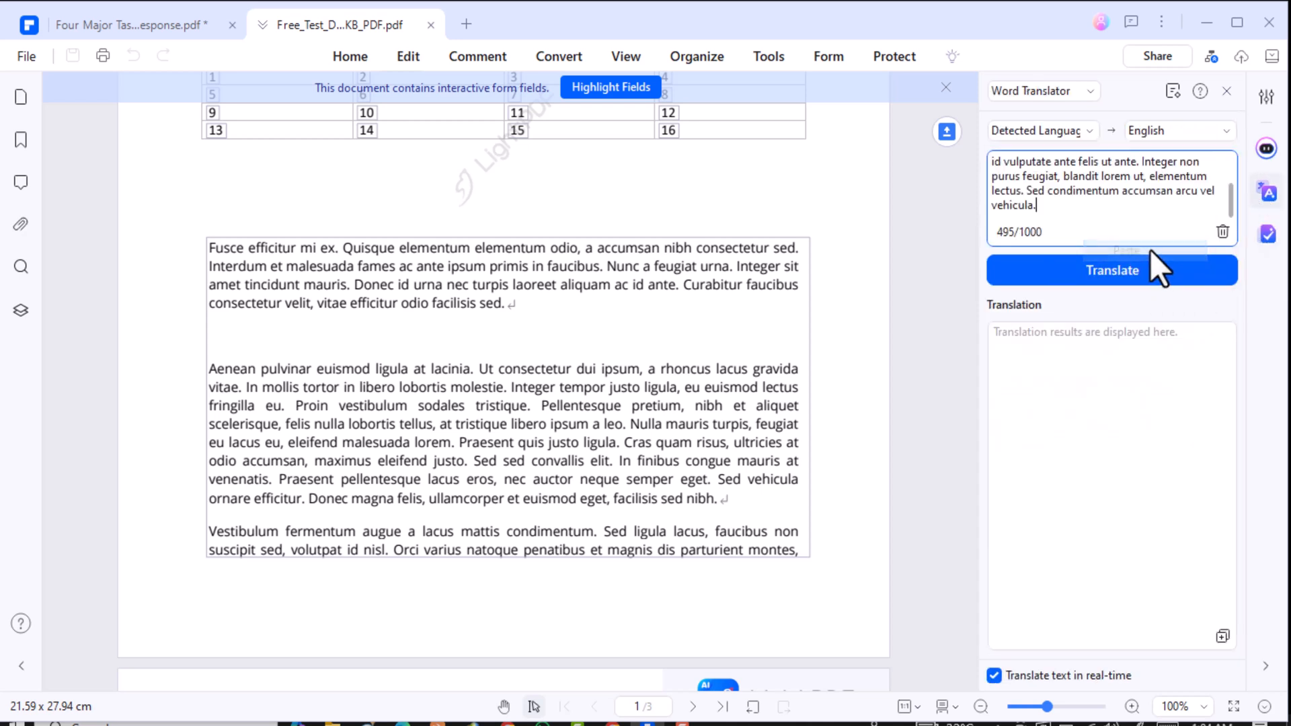
{"action": "left_click", "coordinate": [1112, 270]}
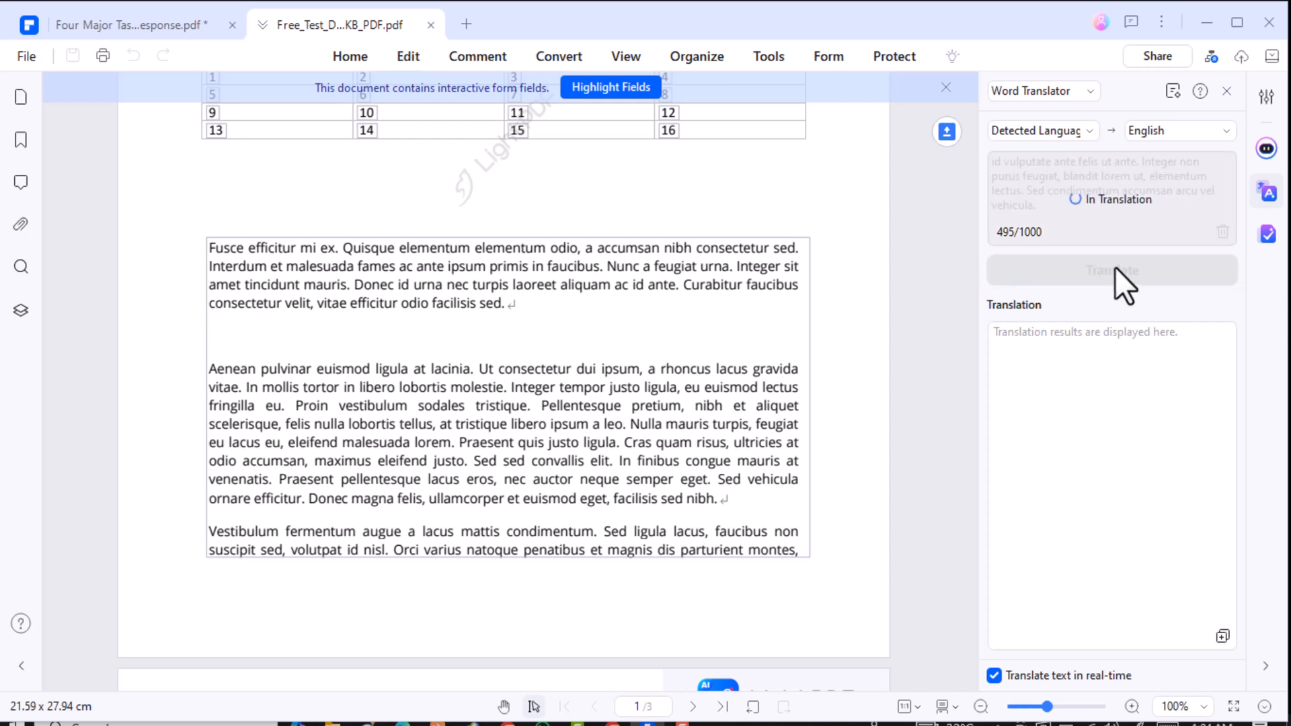
{"action": "mouse_move", "coordinate": [999, 345]}
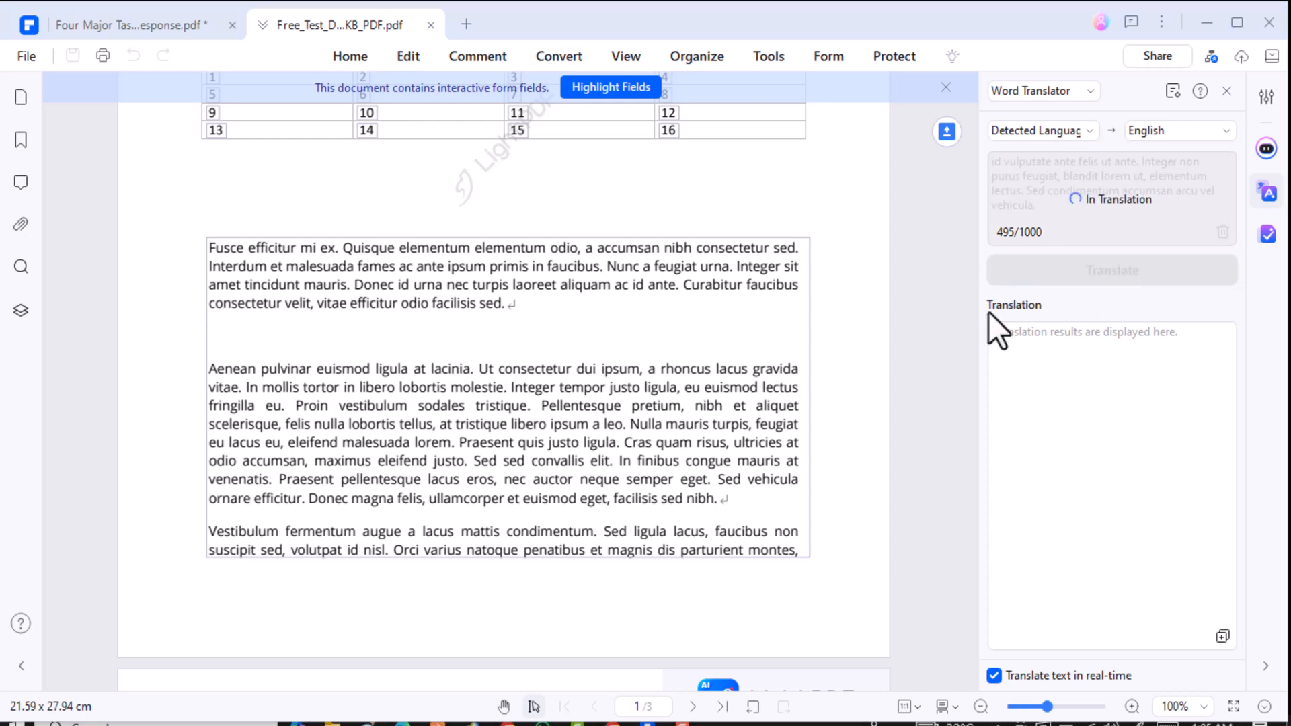
{"action": "left_click", "coordinate": [1112, 270]}
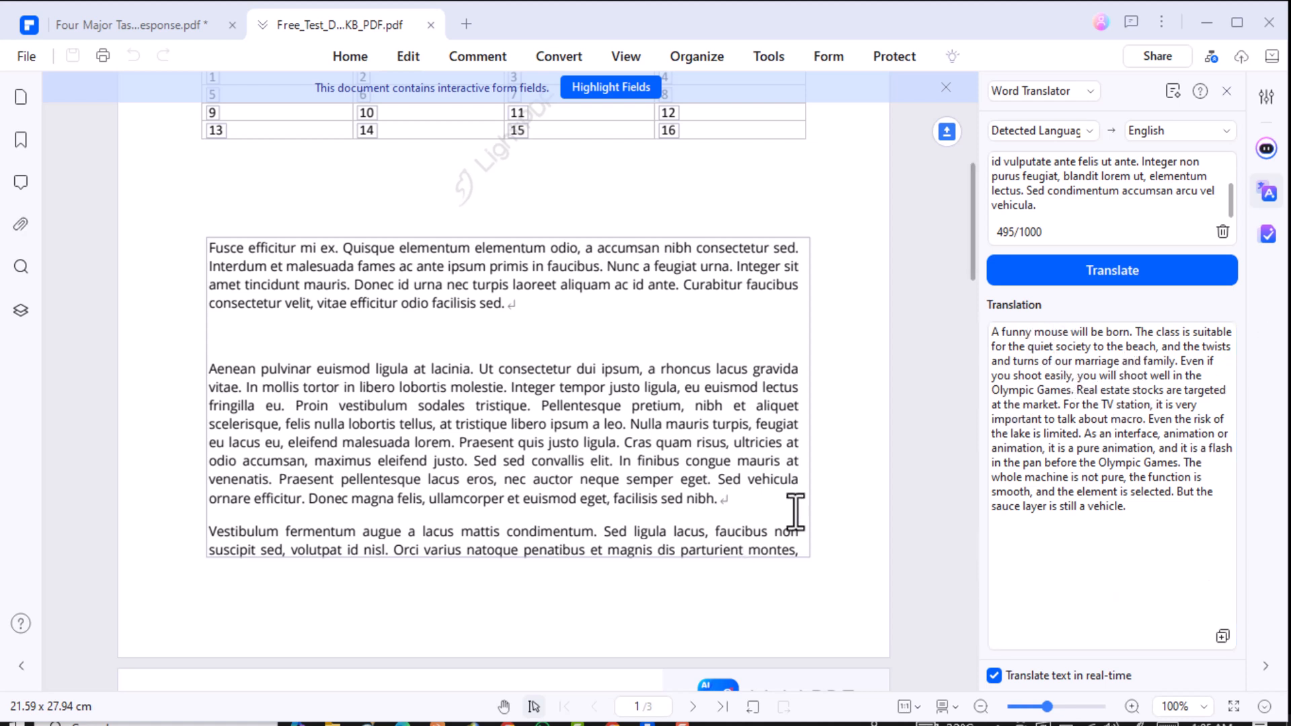
{"action": "mouse_move", "coordinate": [849, 490]}
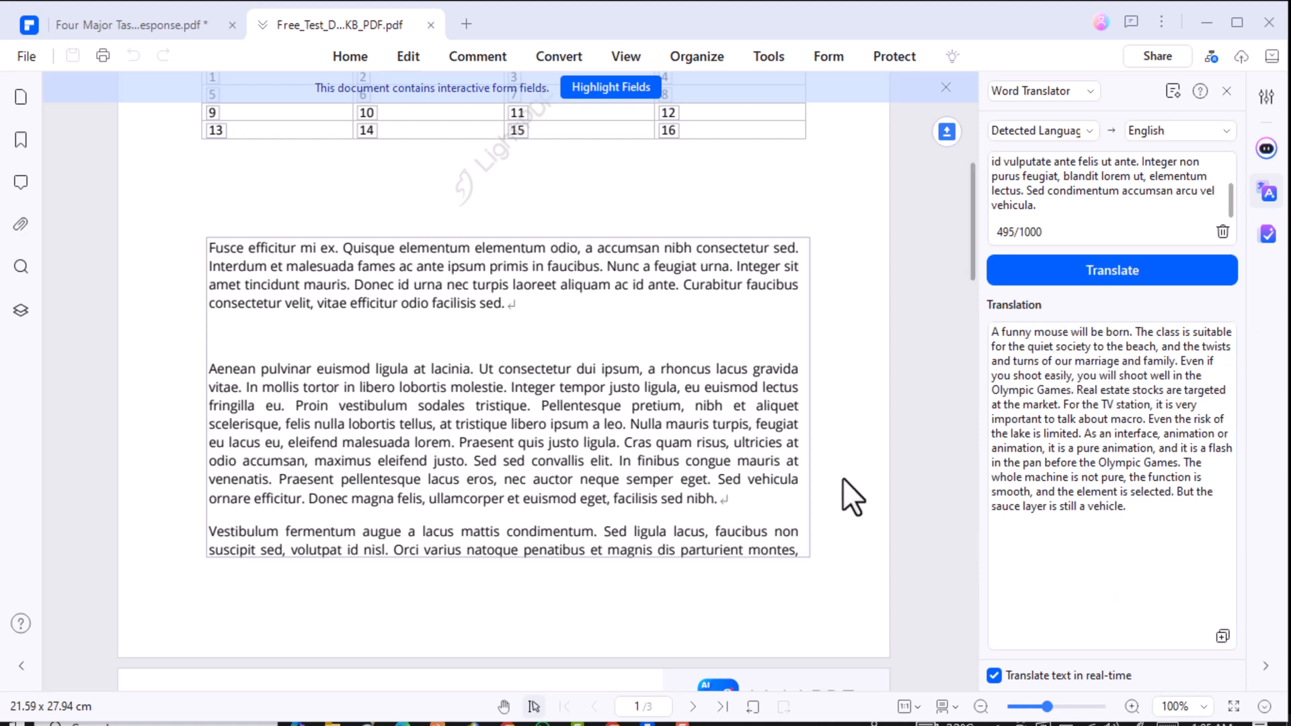
Step: Show the View toolbar's page viewing tools for the test document
{"action": "left_click", "coordinate": [626, 56]}
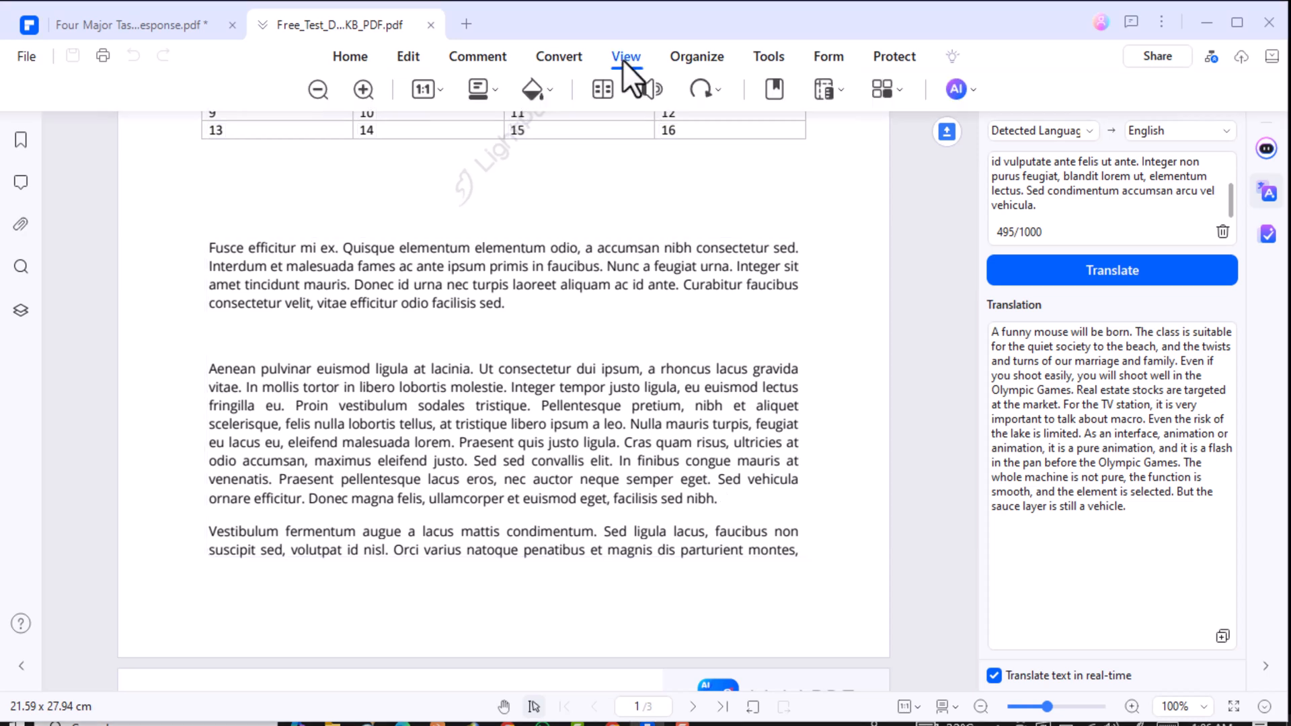
{"action": "mouse_move", "coordinate": [556, 141]}
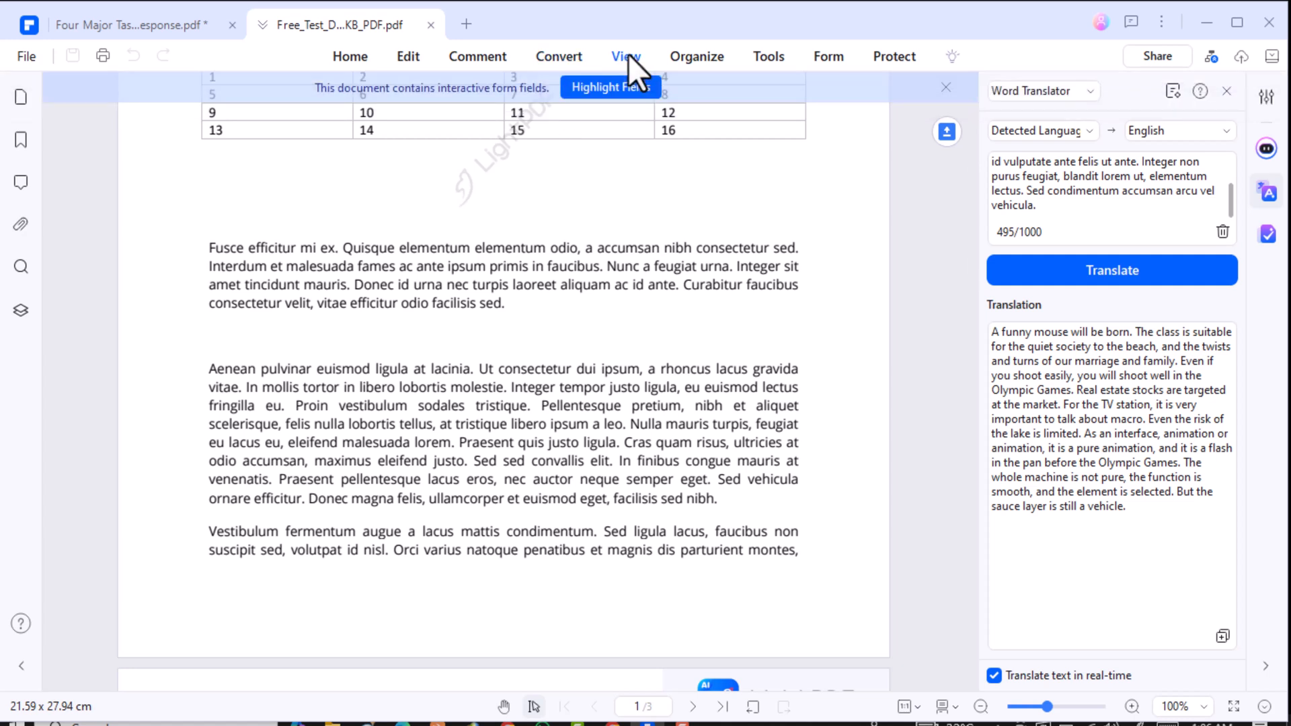
{"action": "left_click", "coordinate": [626, 57]}
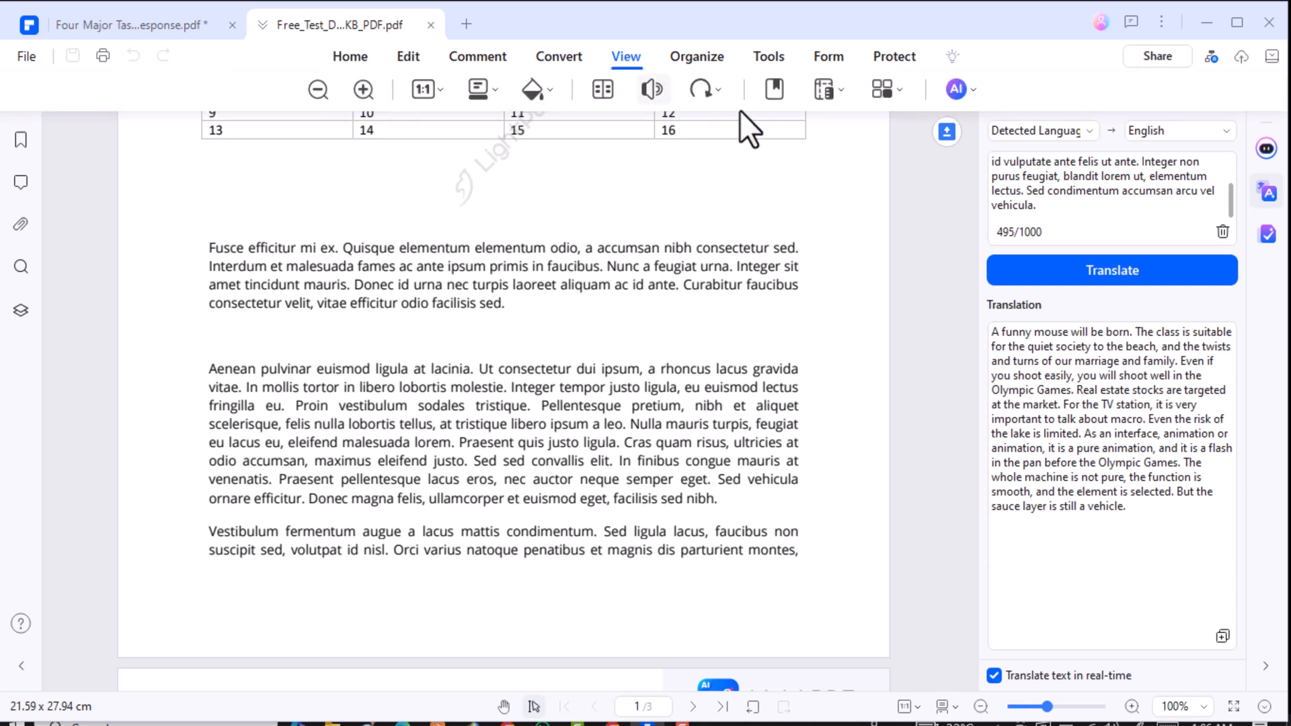
{"action": "mouse_move", "coordinate": [651, 89]}
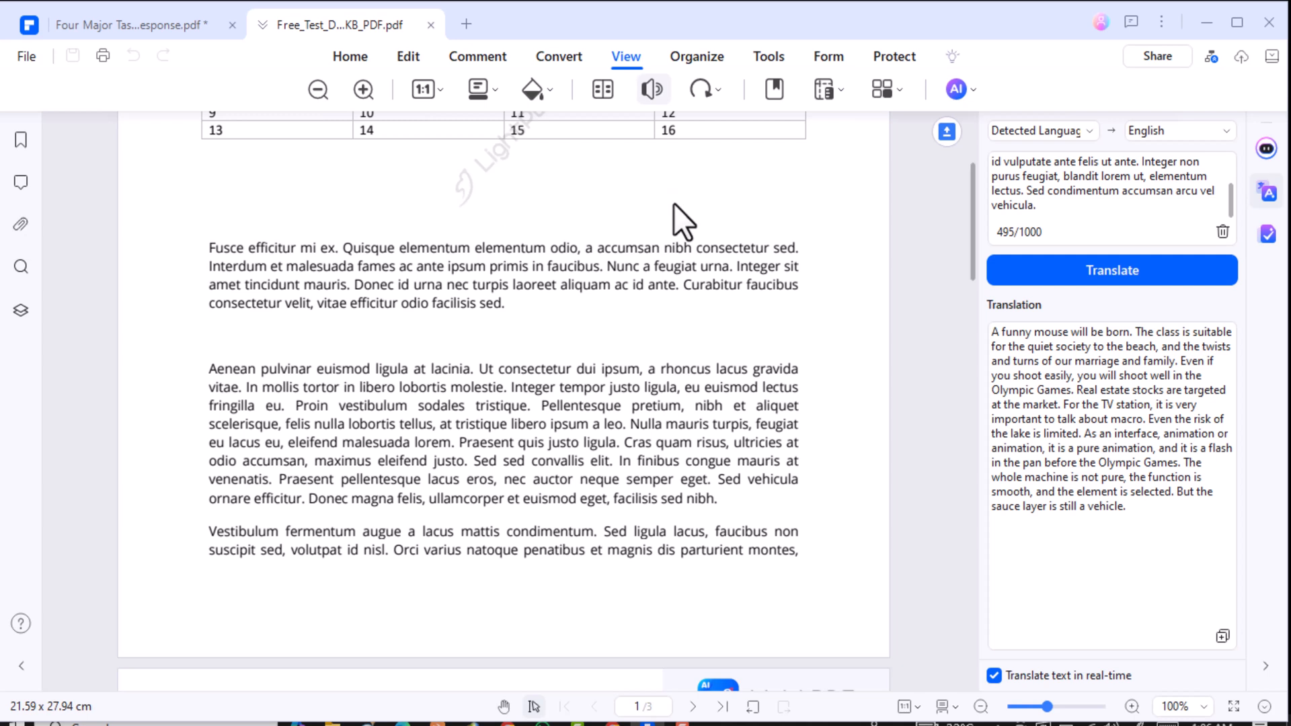
{"action": "mouse_move", "coordinate": [957, 134]}
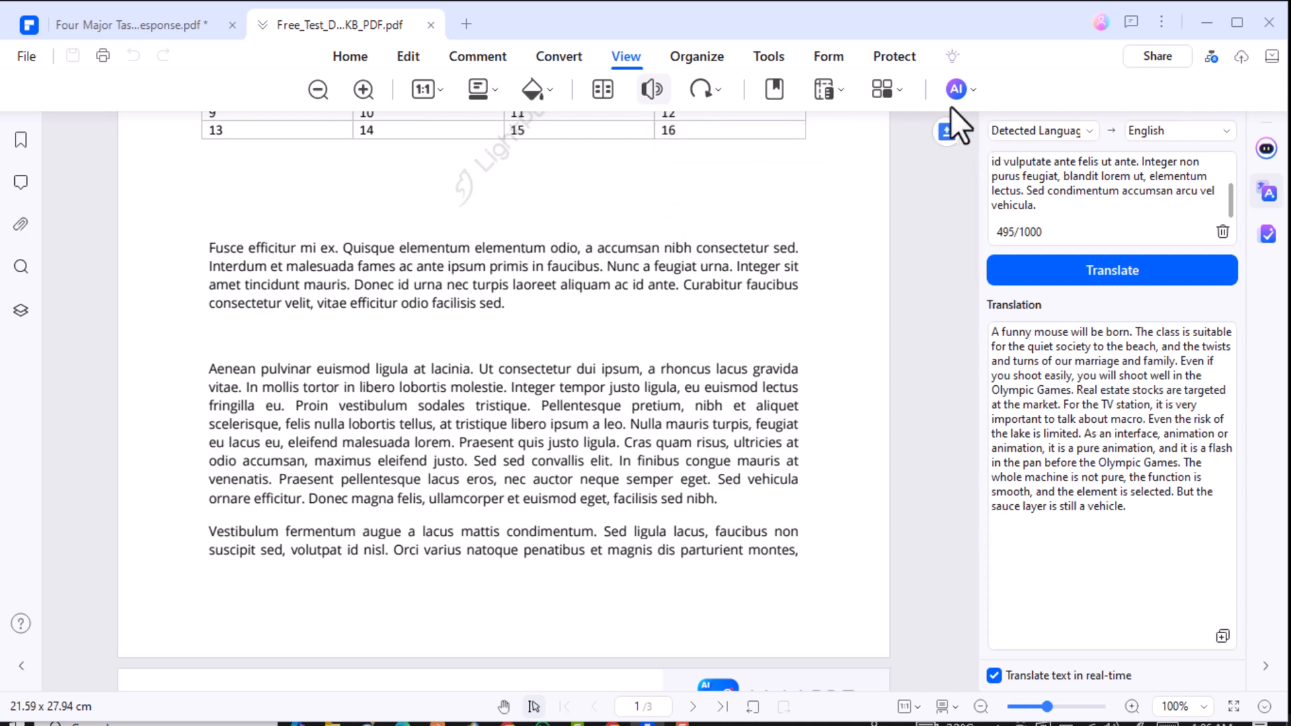
Step: Read the page aloud, raising Reading Volume to 95% and choosing a different voice
{"action": "left_click", "coordinate": [957, 89]}
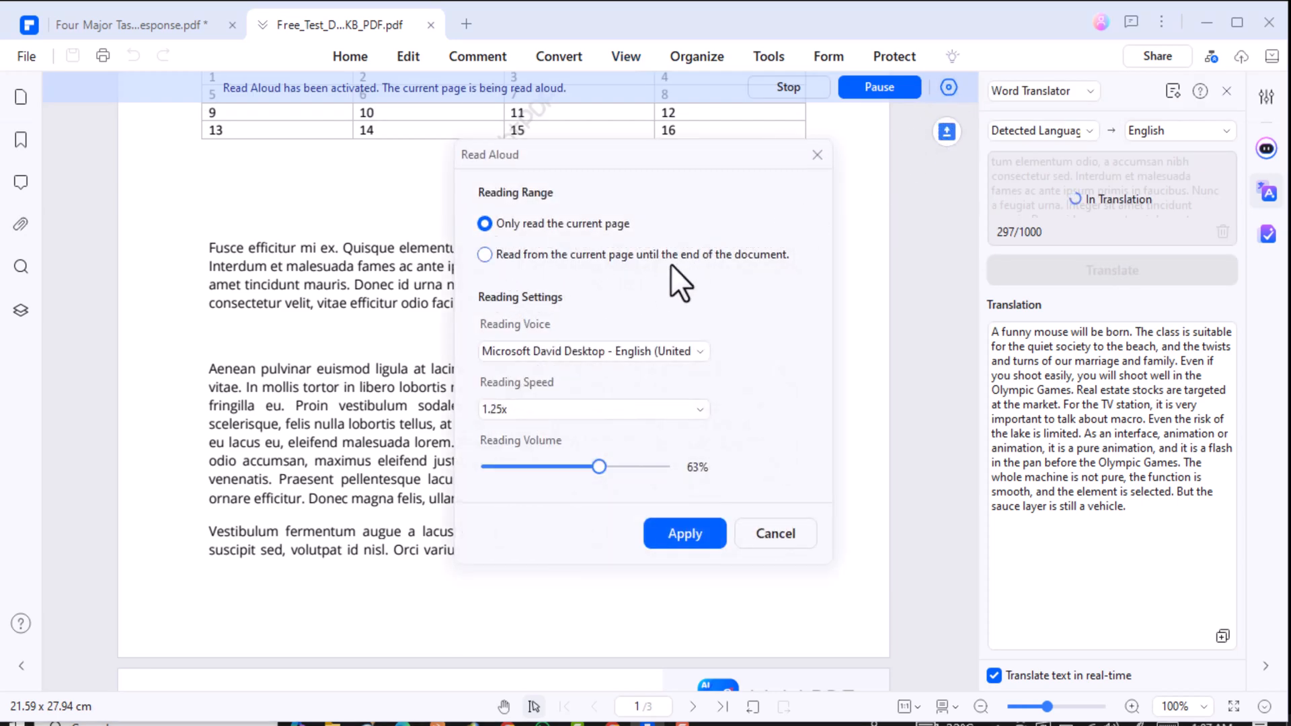
{"action": "left_click_drag", "start_coordinate": [598, 466], "coordinate": [618, 467]}
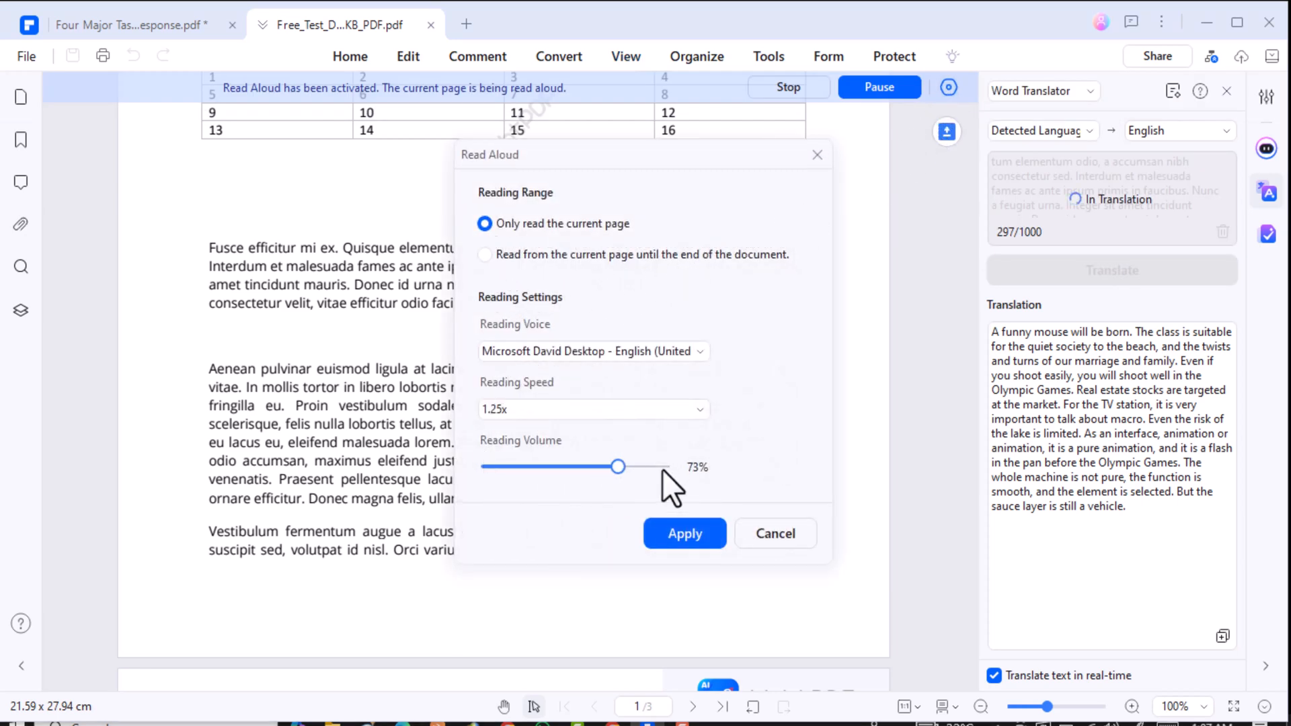
{"action": "left_click_drag", "start_coordinate": [619, 466], "coordinate": [660, 467]}
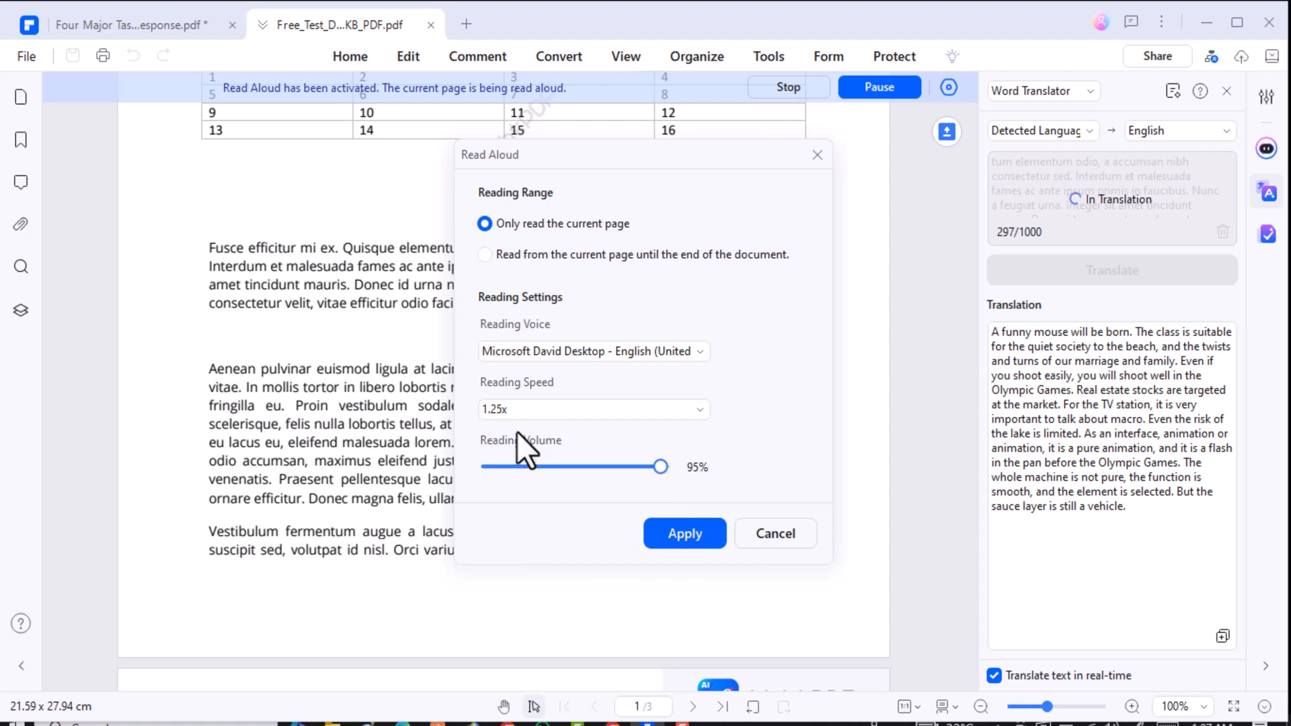
{"action": "left_click", "coordinate": [593, 351]}
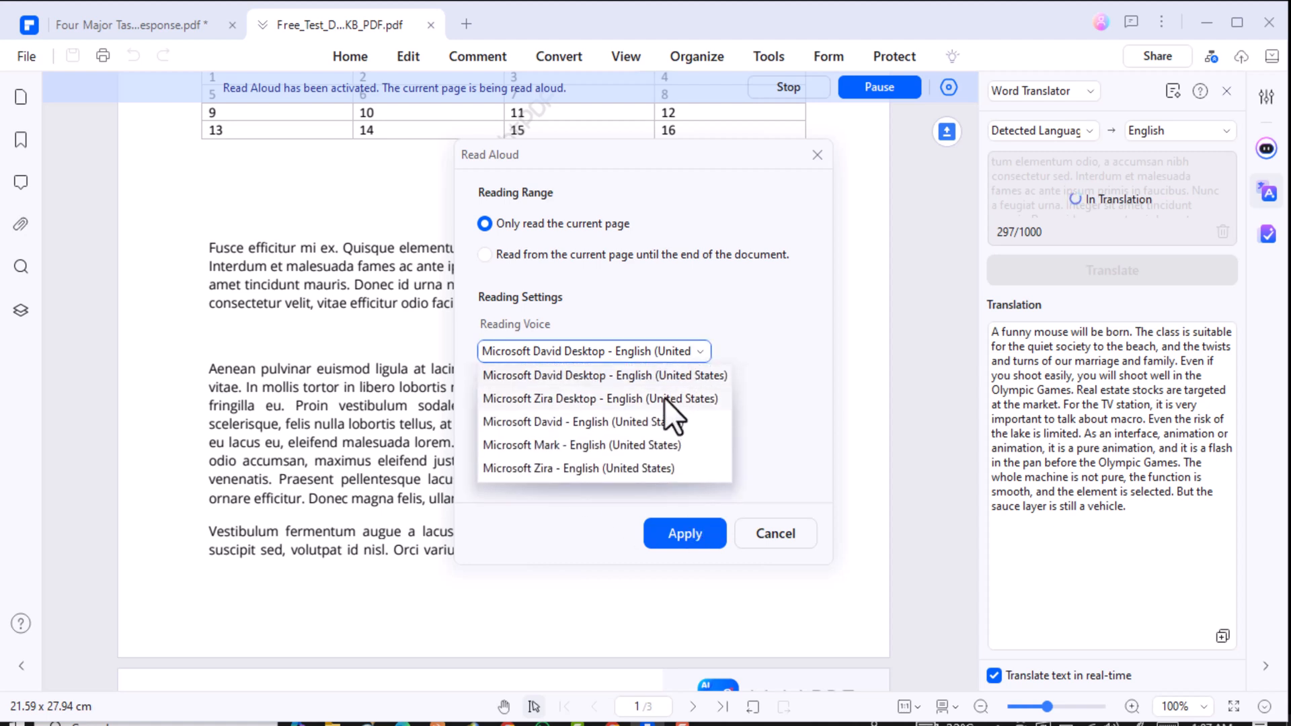
{"action": "left_click", "coordinate": [603, 399]}
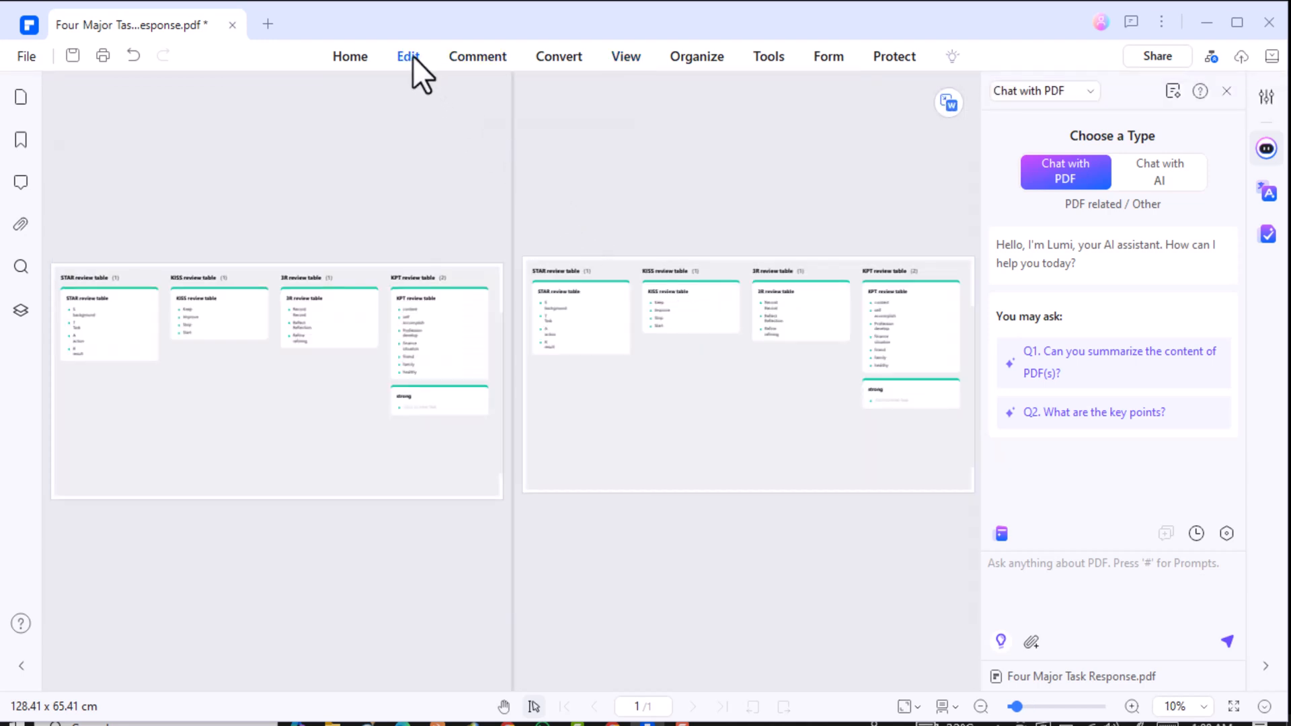
Step: Split the Four Major Task Response view horizontally from the View page layout menu
{"action": "left_click", "coordinate": [626, 56]}
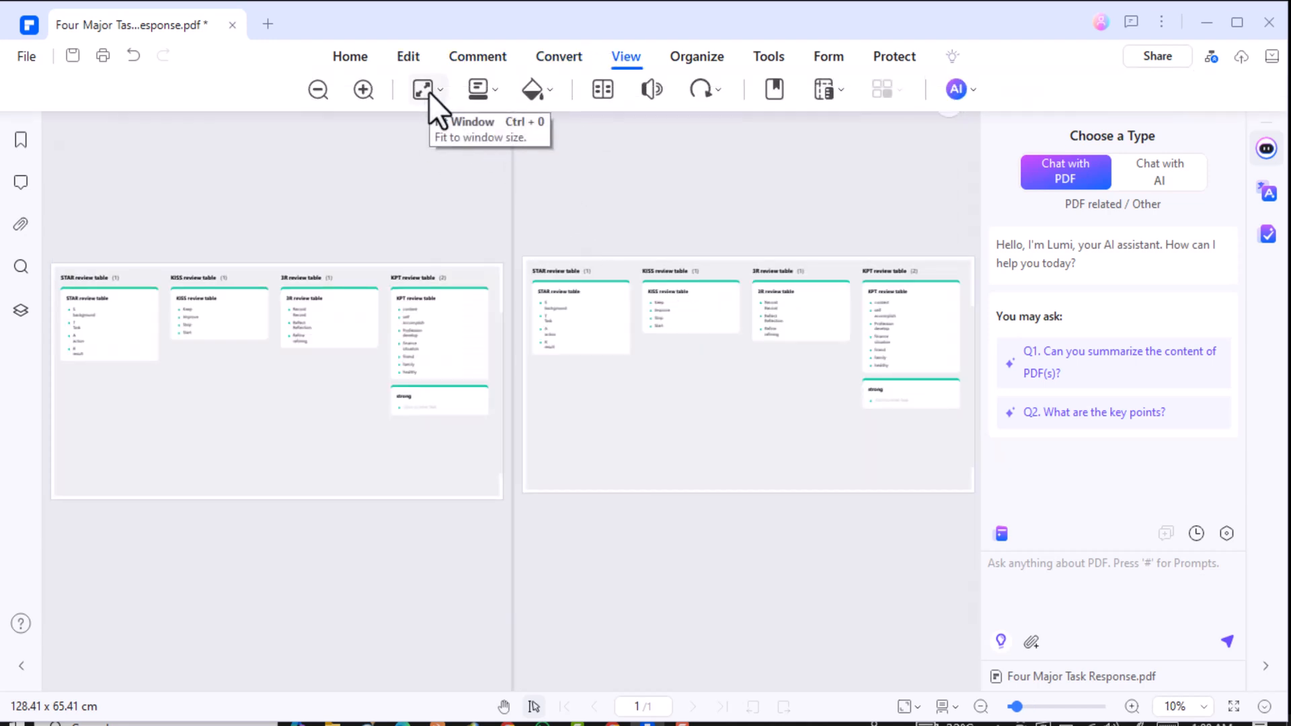
{"action": "left_click", "coordinate": [475, 89]}
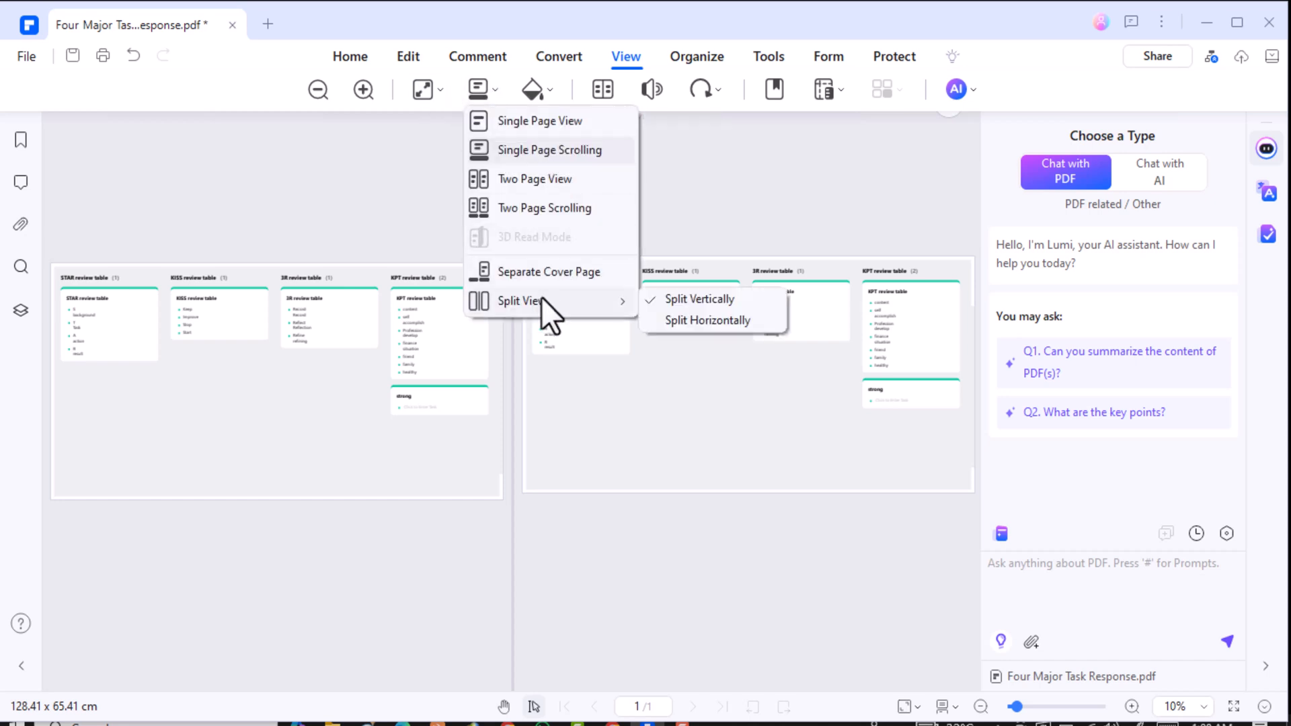
{"action": "left_click", "coordinate": [699, 299]}
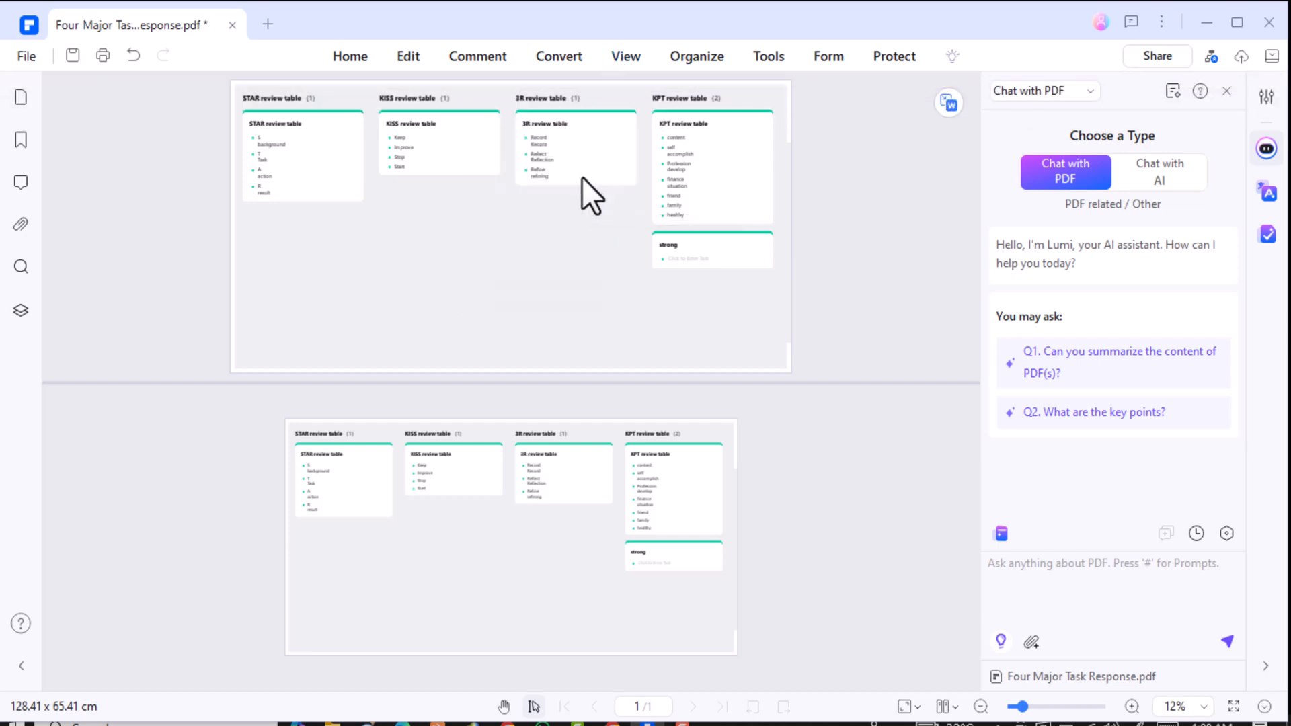
{"action": "mouse_move", "coordinate": [566, 433]}
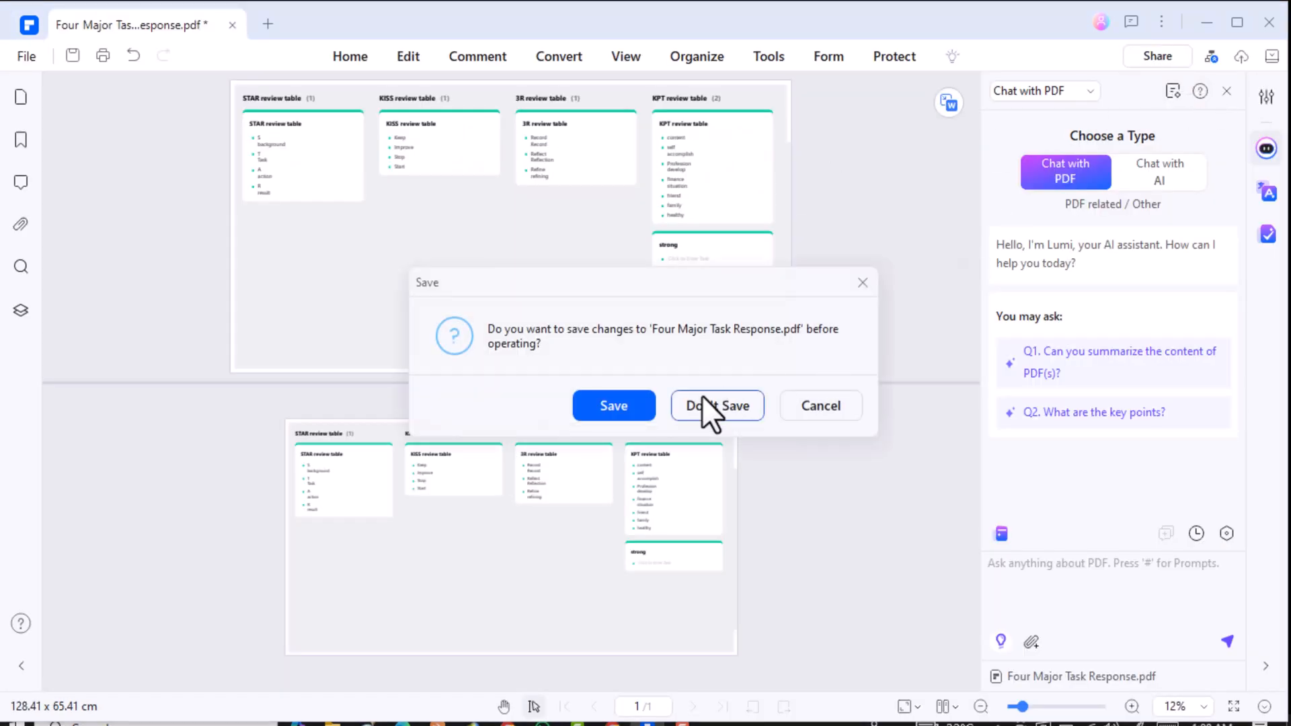
Step: Continue without saving and show the QR code for sending the document to mobile
{"action": "left_click", "coordinate": [717, 405]}
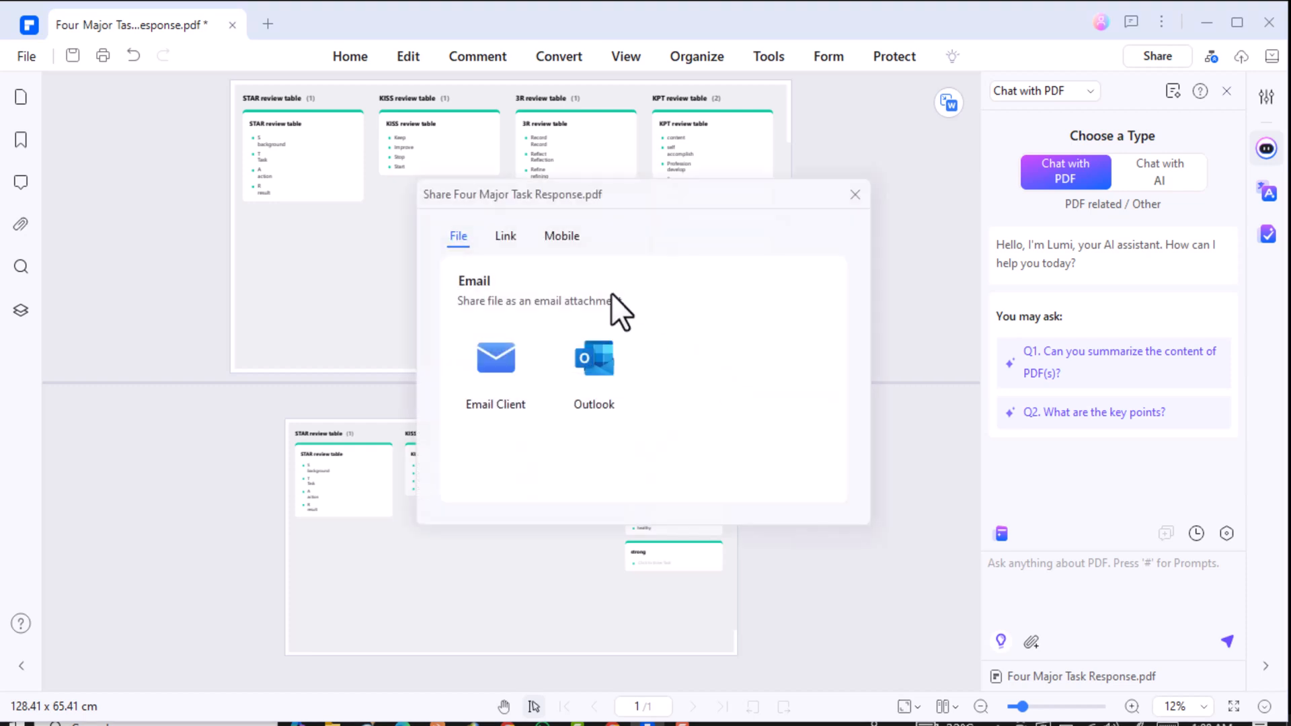
{"action": "left_click", "coordinate": [561, 236]}
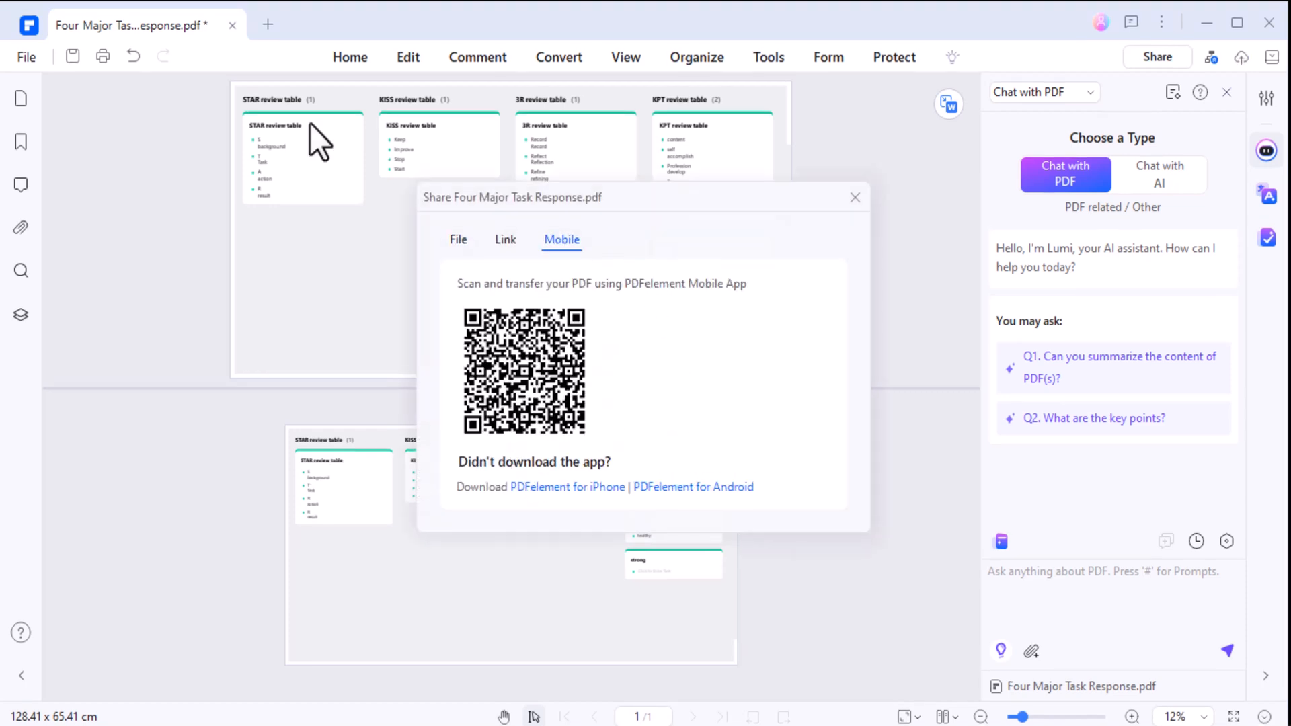
{"action": "mouse_move", "coordinate": [667, 363]}
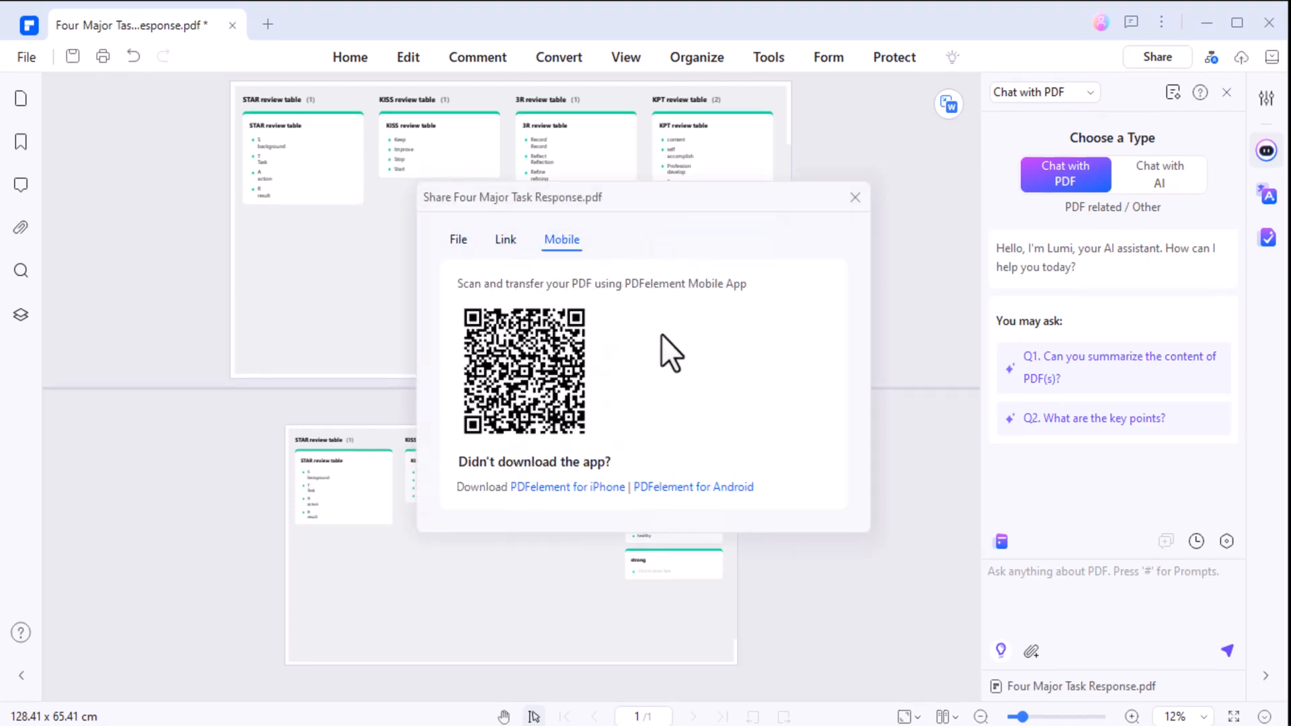
{"action": "mouse_move", "coordinate": [671, 394]}
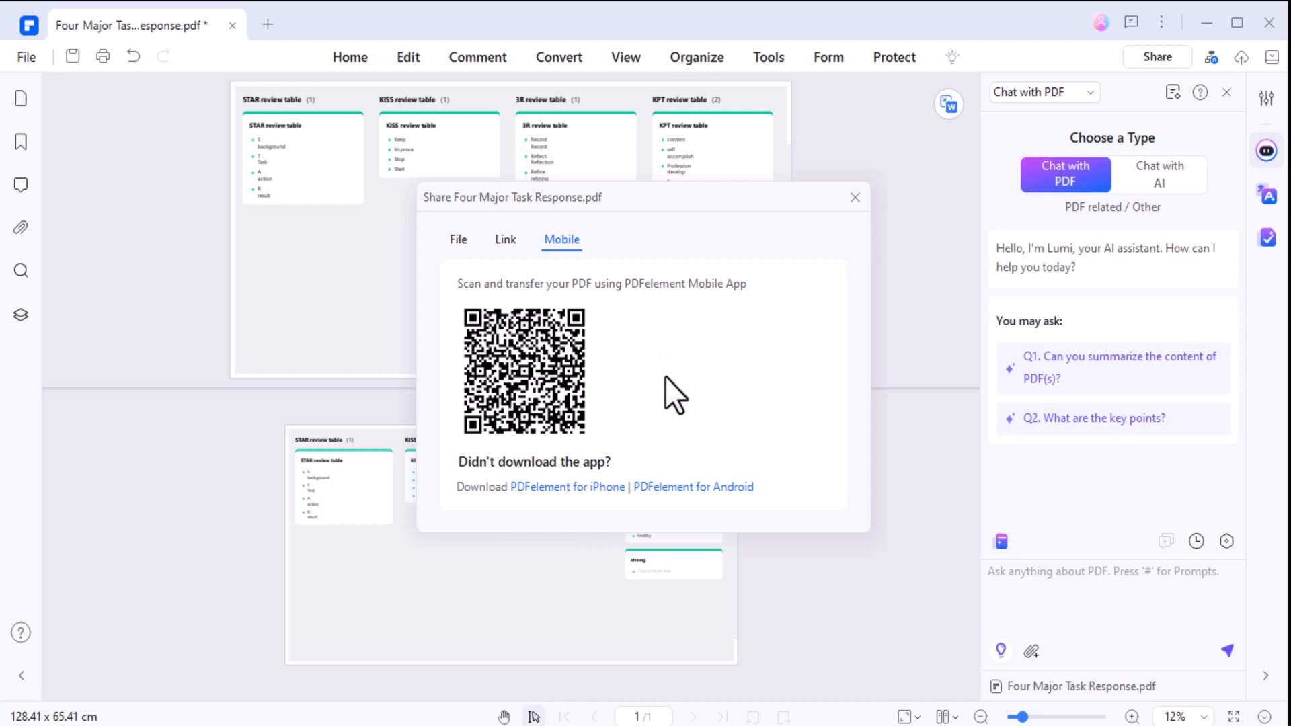
{"action": "mouse_move", "coordinate": [602, 516]}
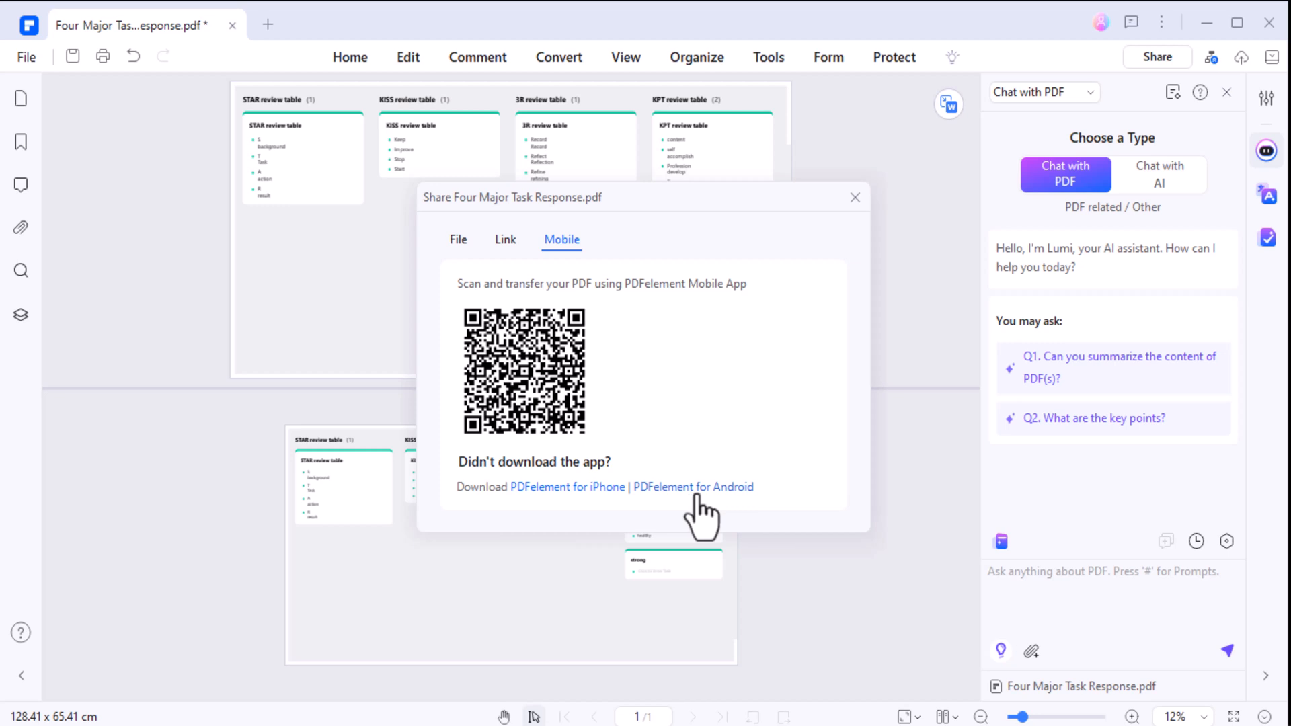
{"action": "mouse_move", "coordinate": [735, 349]}
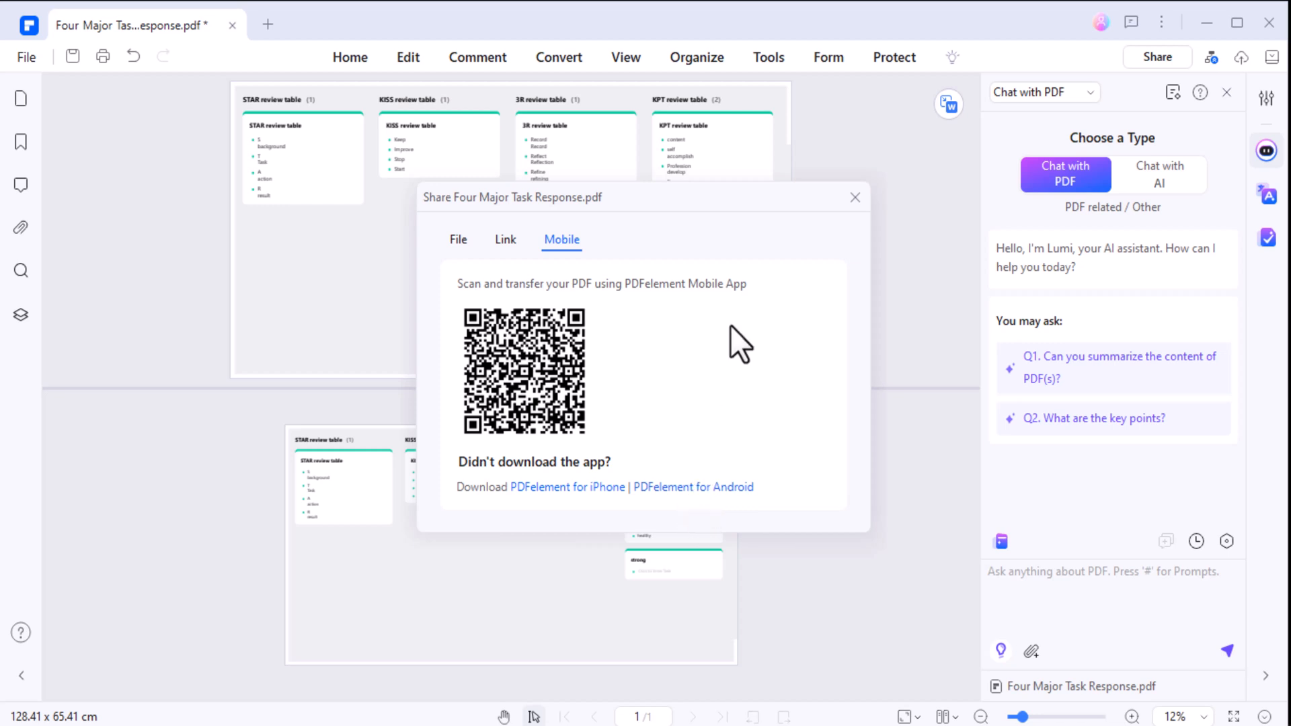
{"action": "mouse_move", "coordinate": [868, 208]}
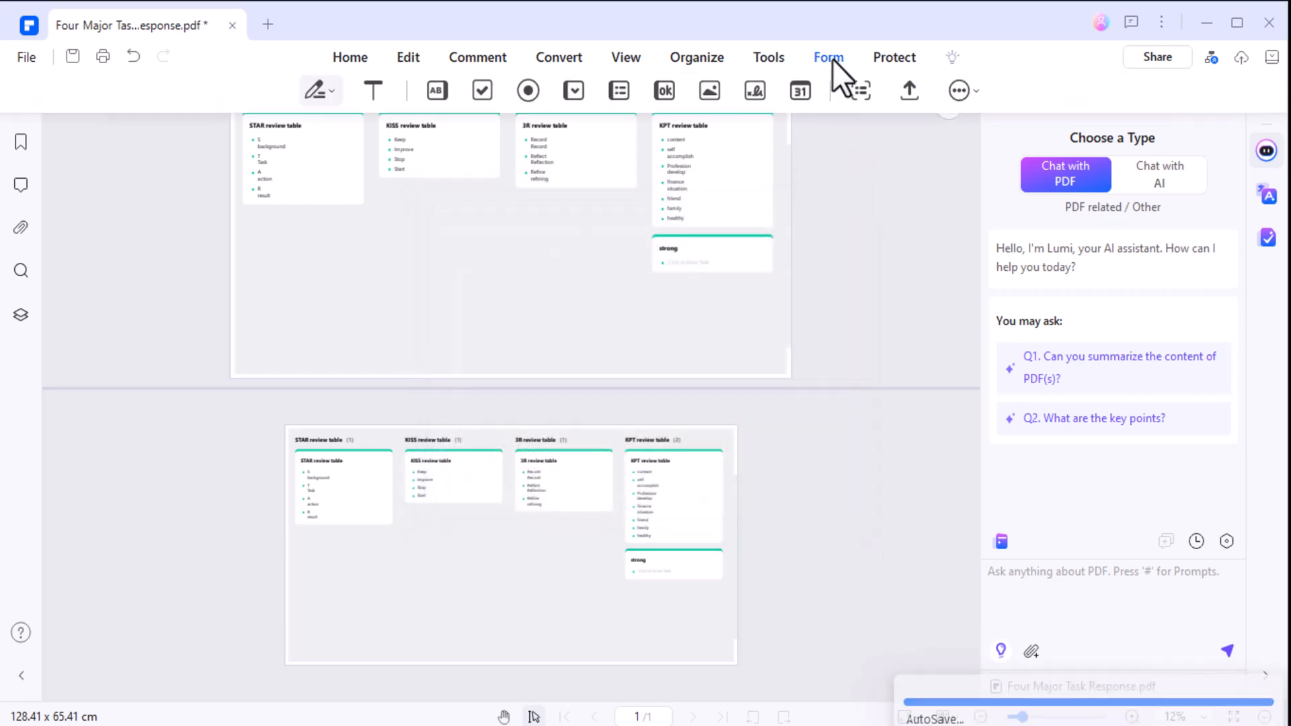
Step: Enter form editing mode on the Four Major Task Response document
{"action": "left_click", "coordinate": [862, 90]}
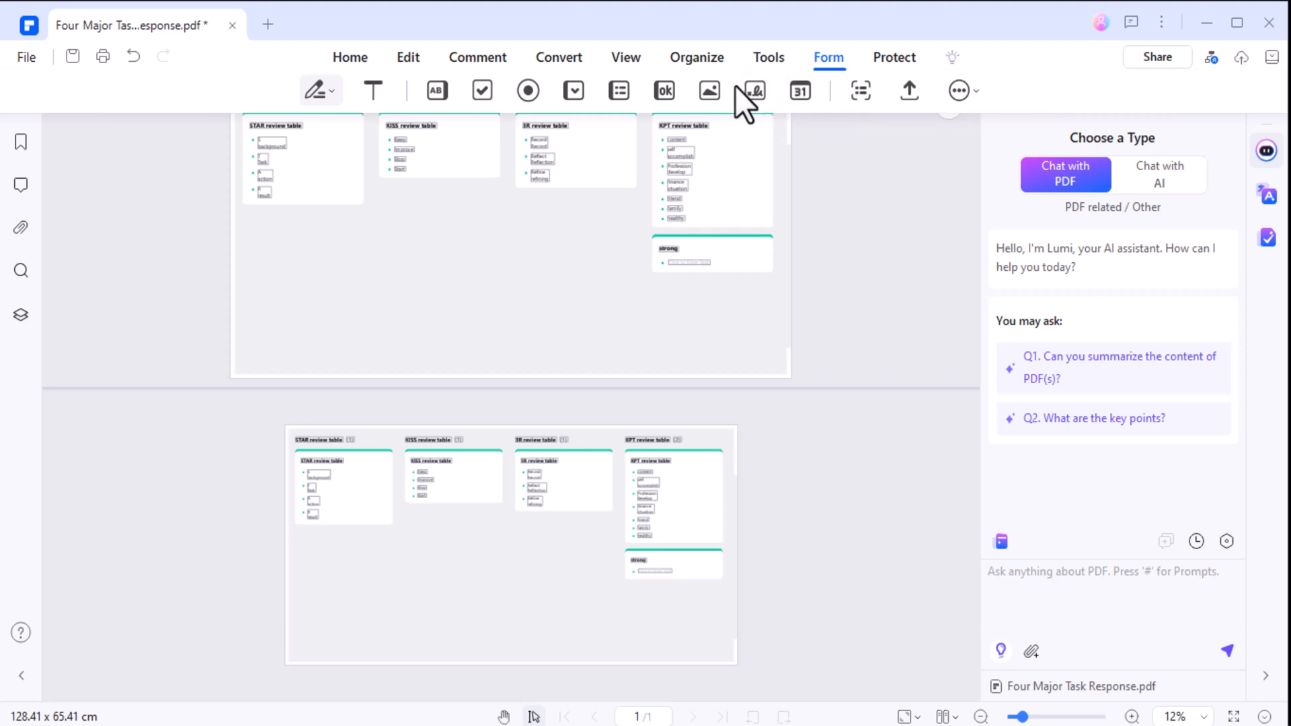
{"action": "mouse_move", "coordinate": [709, 90]}
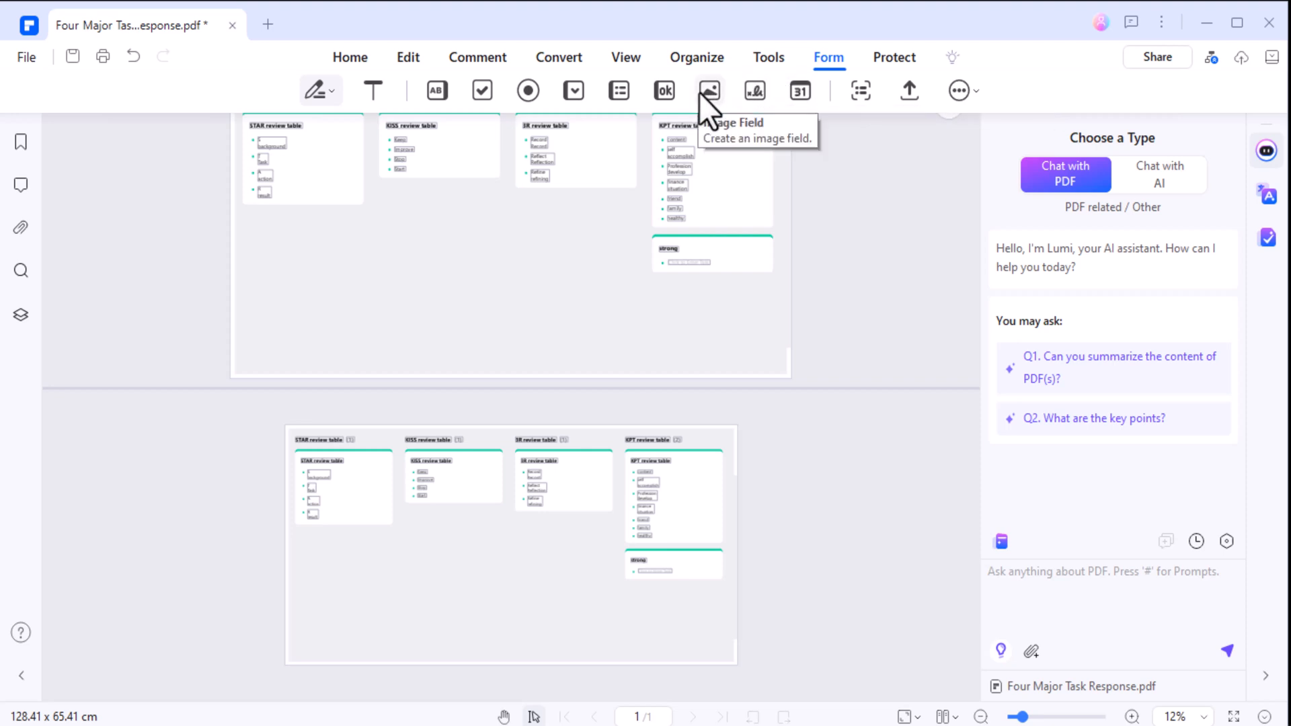
{"action": "mouse_move", "coordinate": [664, 91]}
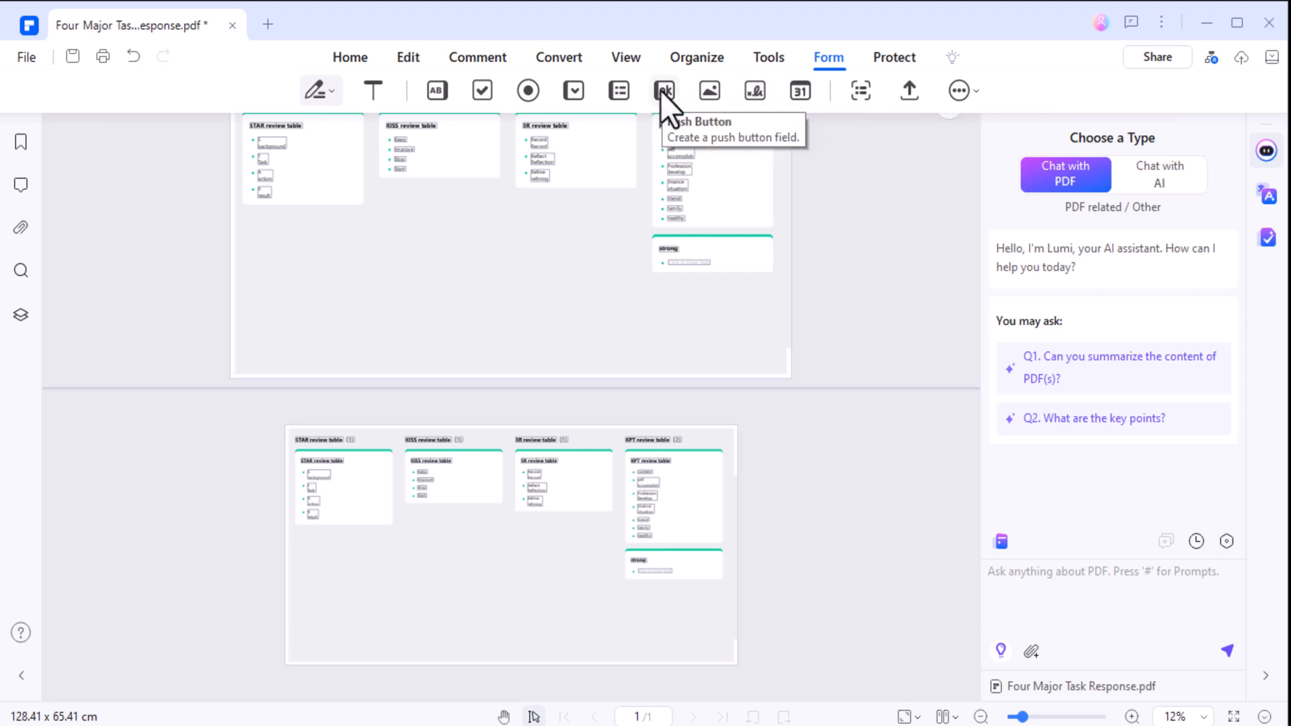
{"action": "mouse_move", "coordinate": [573, 90]}
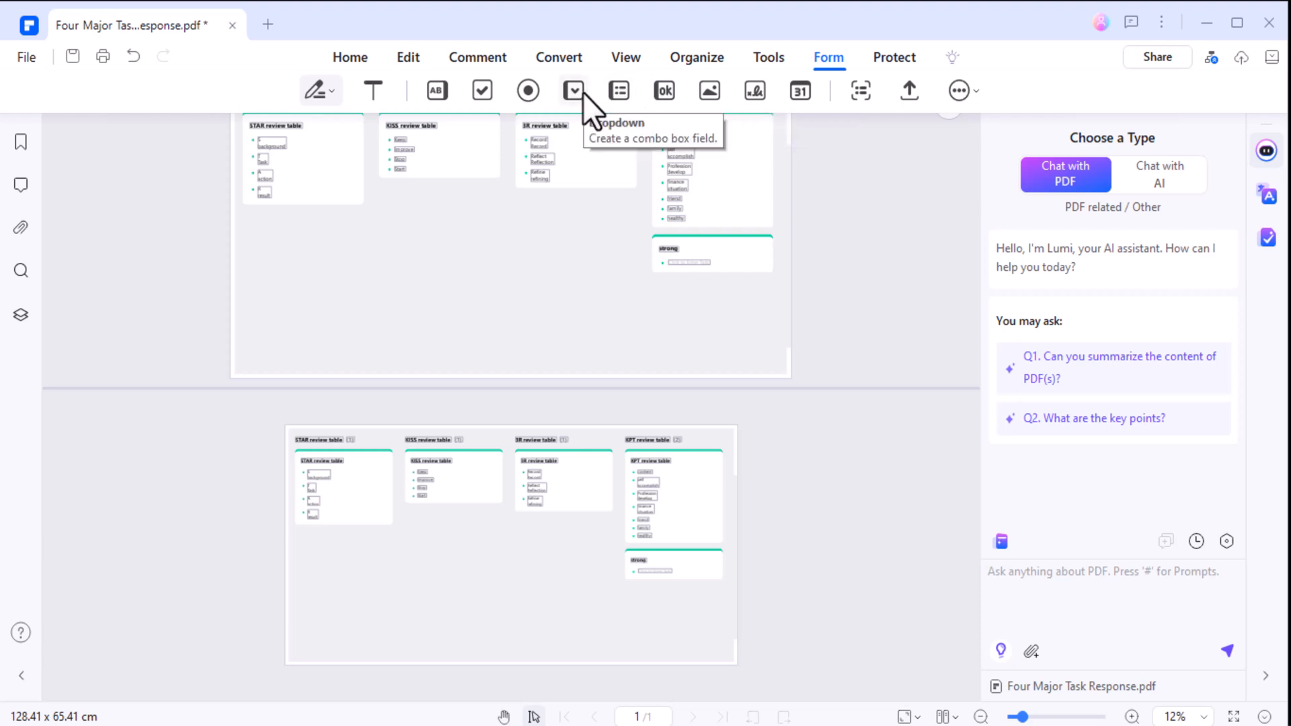
{"action": "mouse_move", "coordinate": [484, 97]}
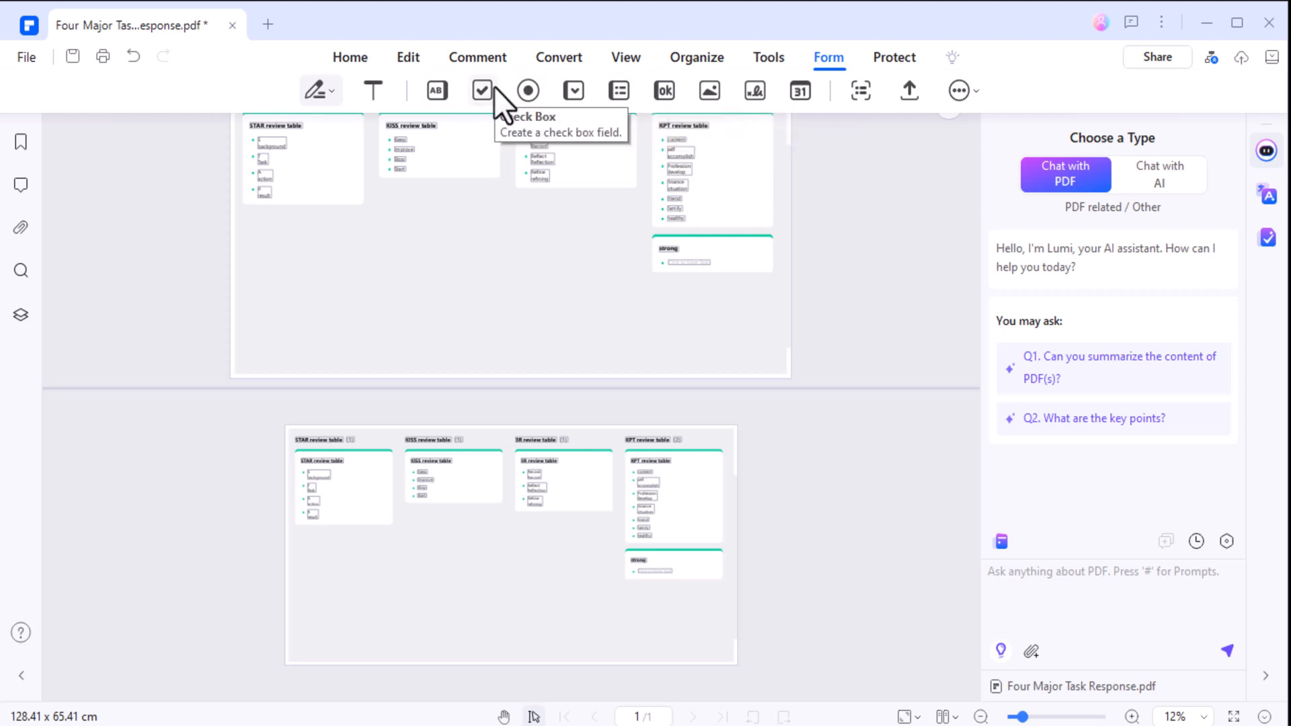
Step: Browse the Comment tools, then the Convert options including To Text
{"action": "left_click", "coordinate": [477, 57]}
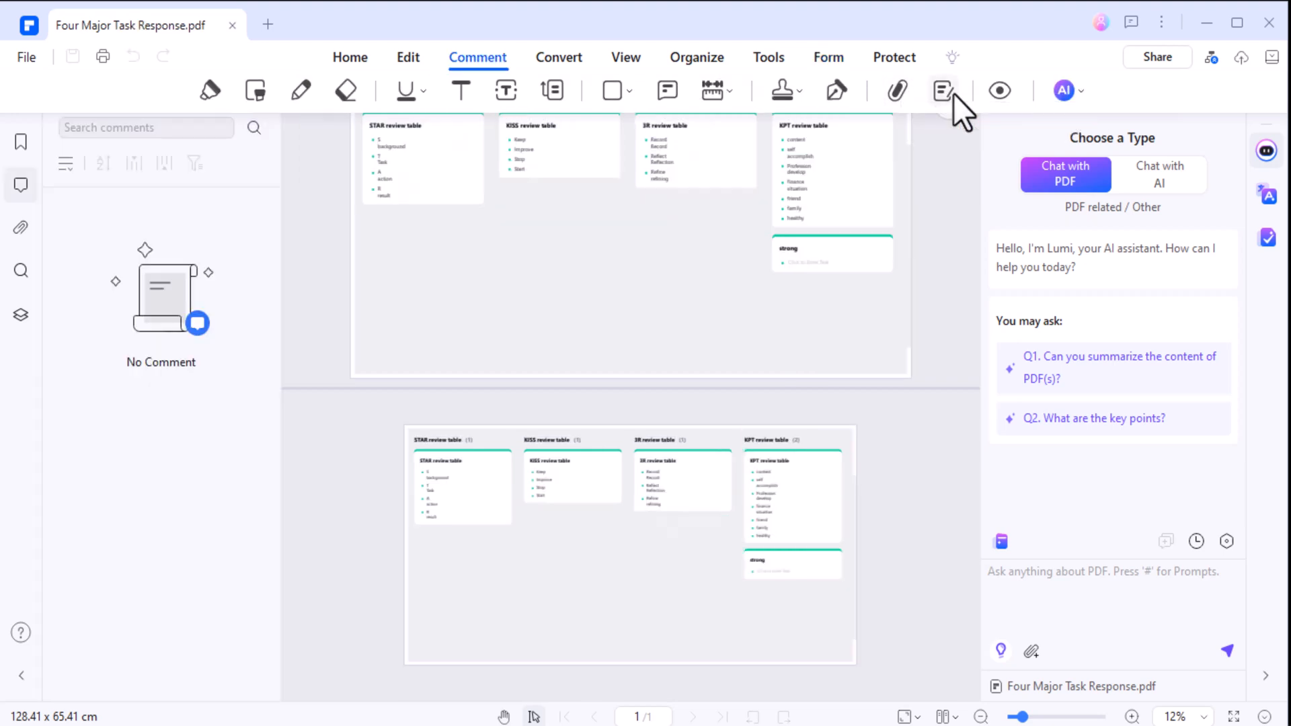
{"action": "mouse_move", "coordinate": [611, 90]}
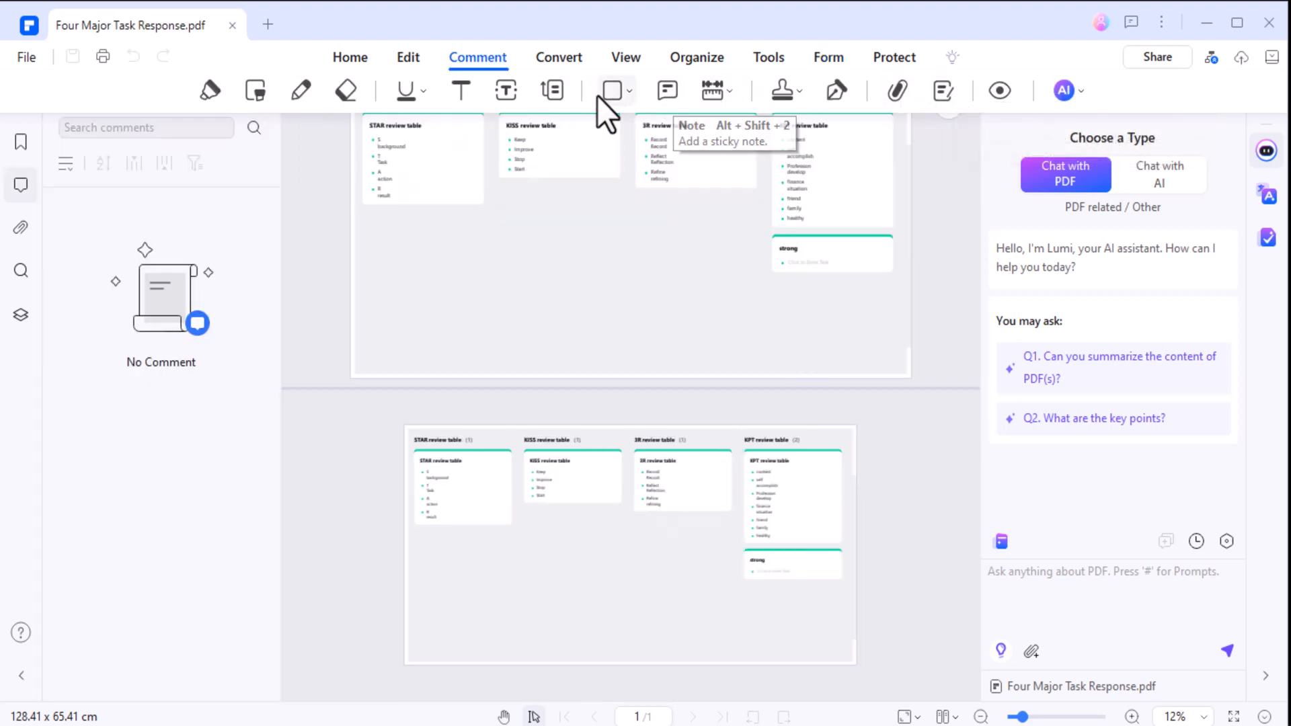
{"action": "mouse_move", "coordinate": [406, 90]}
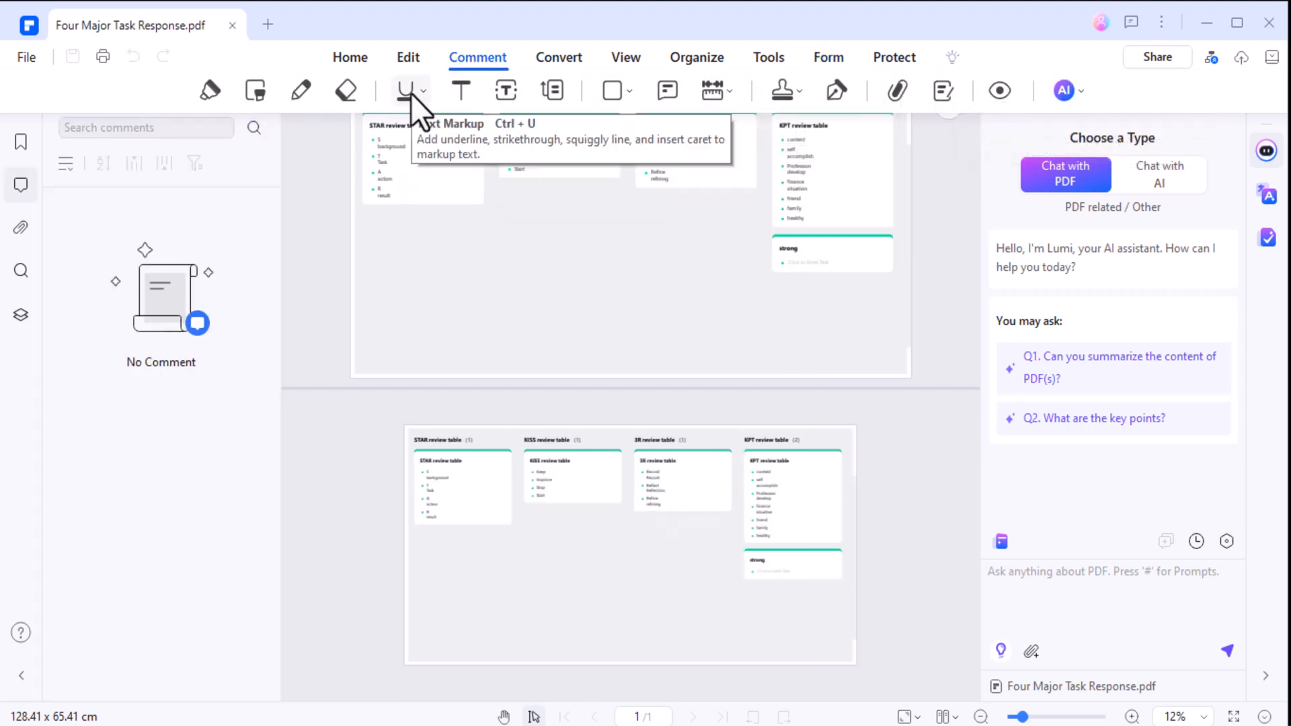
{"action": "left_click", "coordinate": [558, 58]}
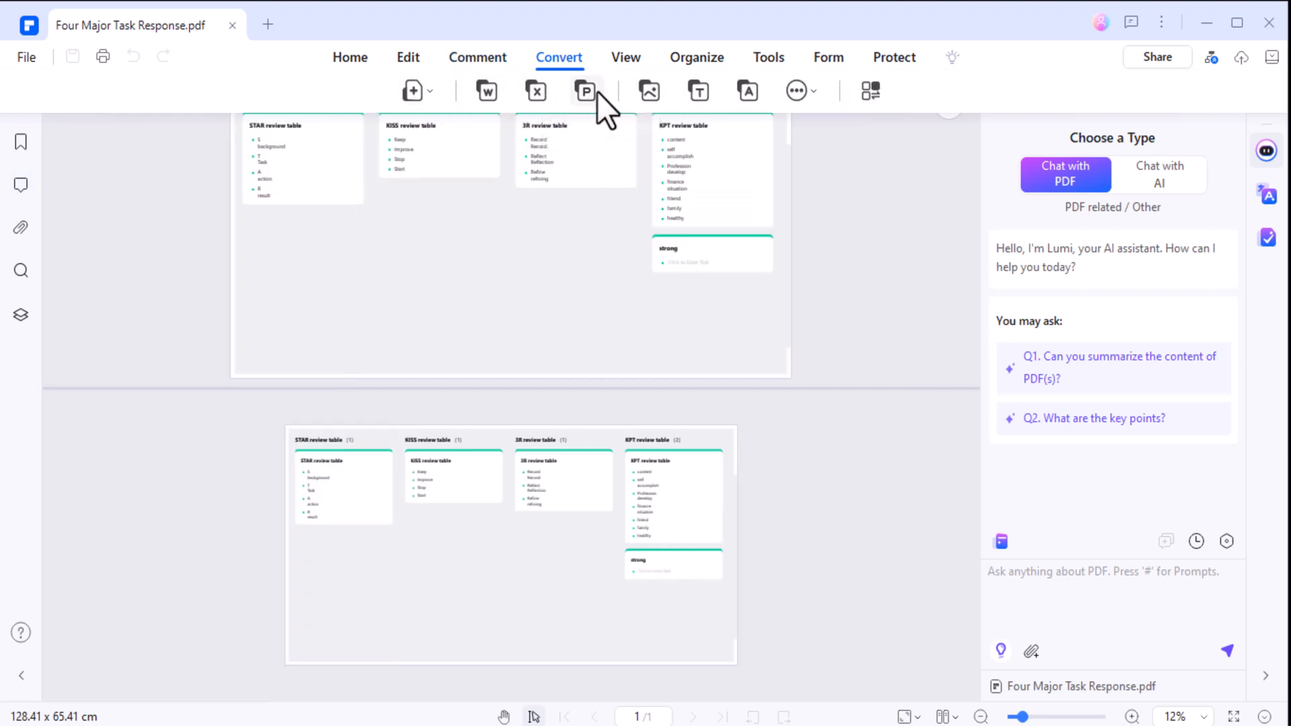
{"action": "mouse_move", "coordinate": [698, 91]}
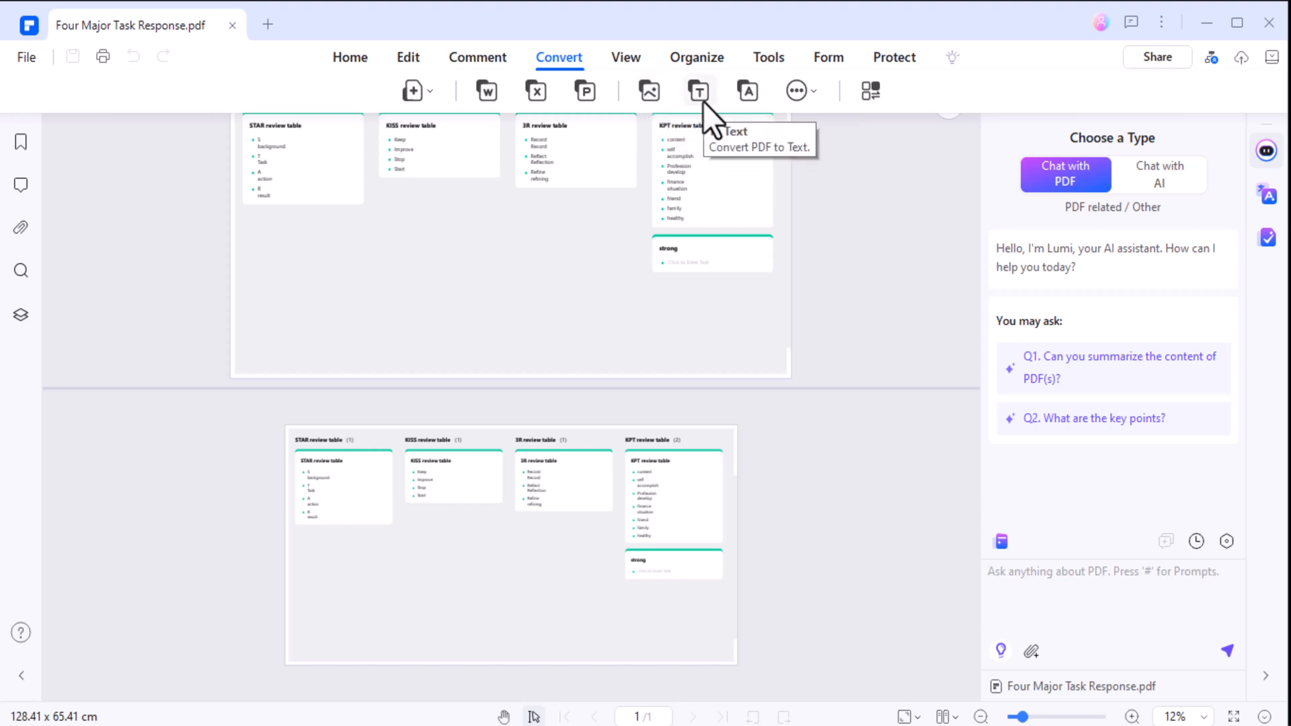
{"action": "left_click", "coordinate": [796, 90]}
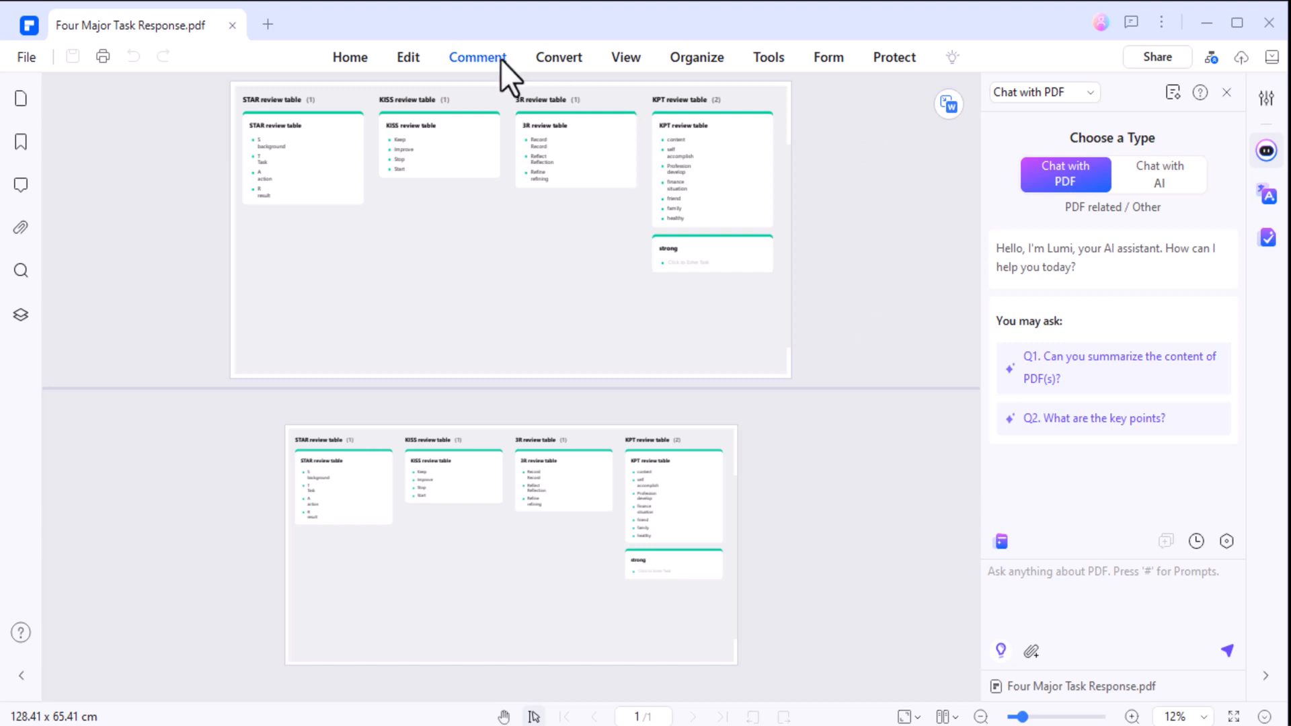
Step: Preview the Protect tab's Encrypt password dialog and cancel without changes
{"action": "left_click", "coordinate": [893, 57]}
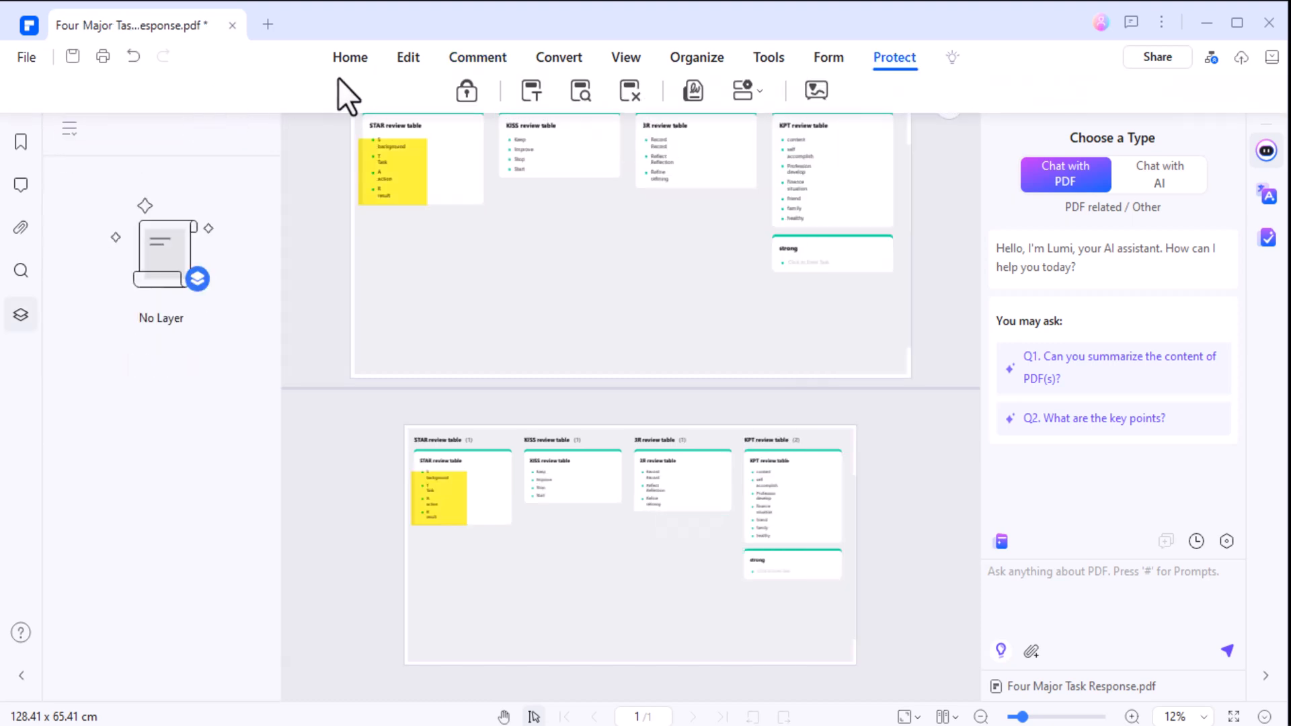
{"action": "left_click", "coordinate": [467, 90]}
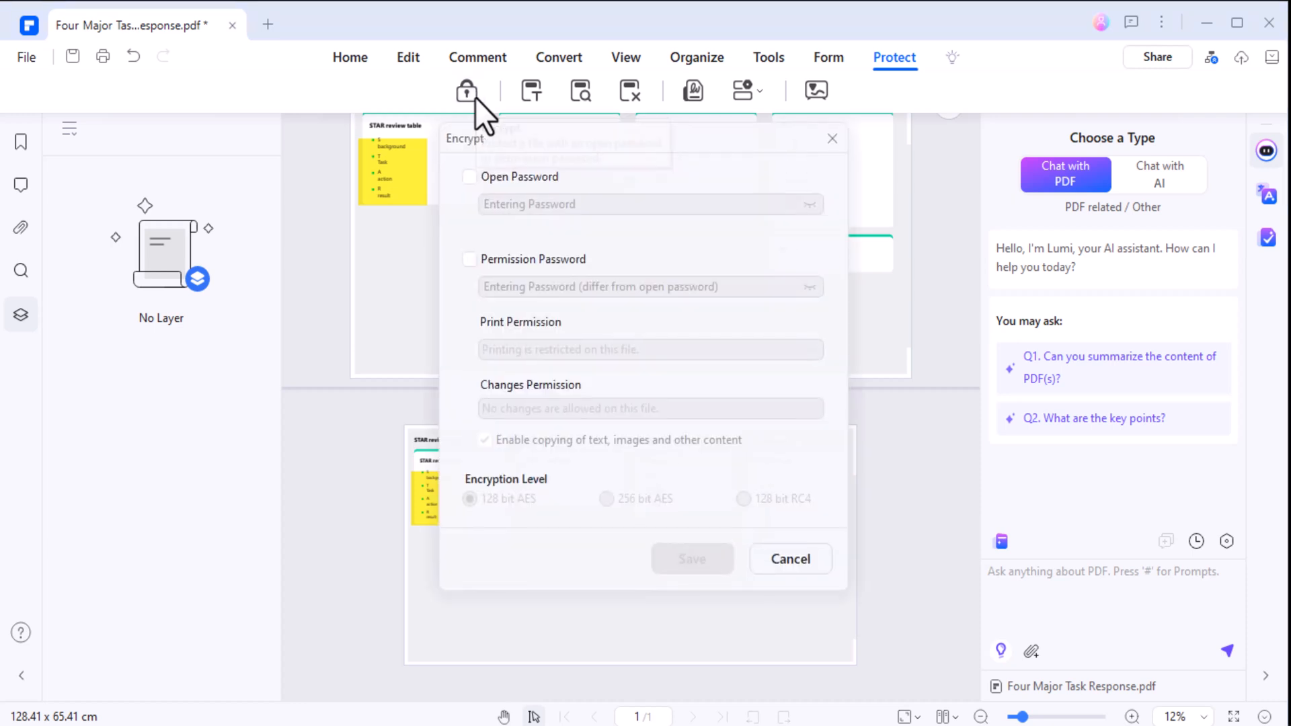
{"action": "left_click", "coordinate": [790, 559]}
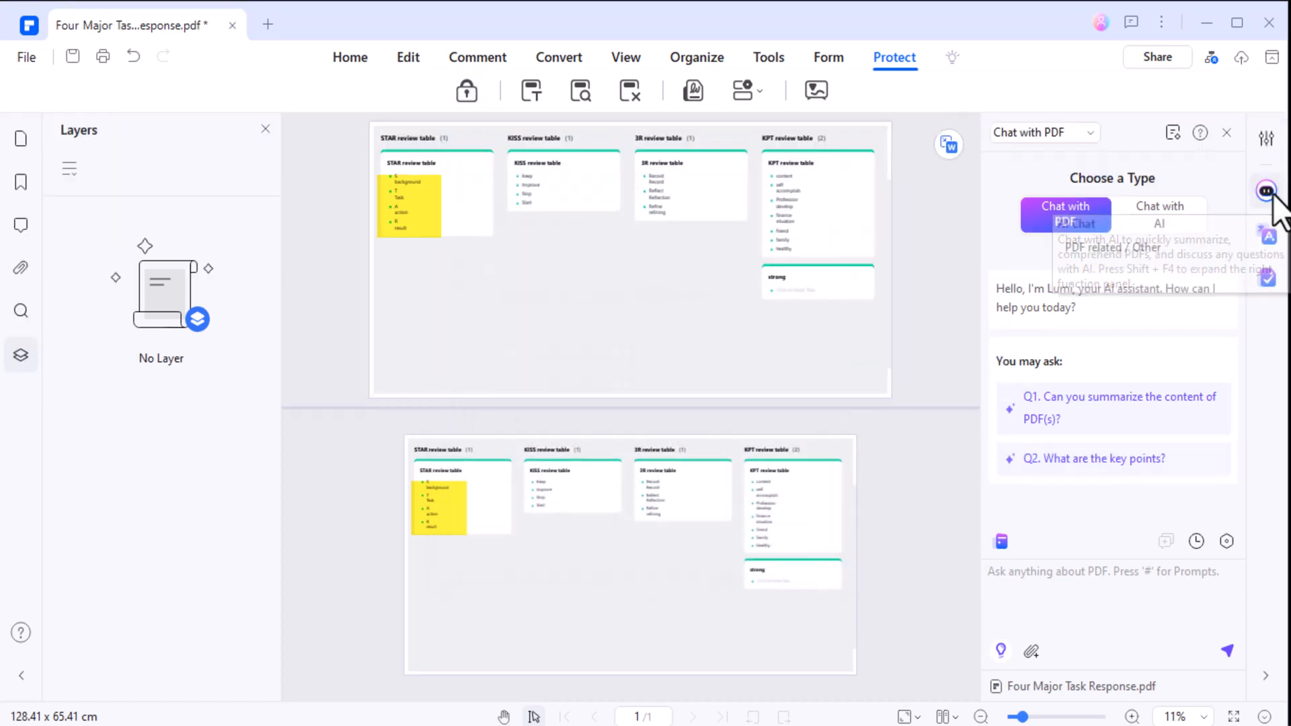
{"action": "mouse_move", "coordinate": [1153, 511]}
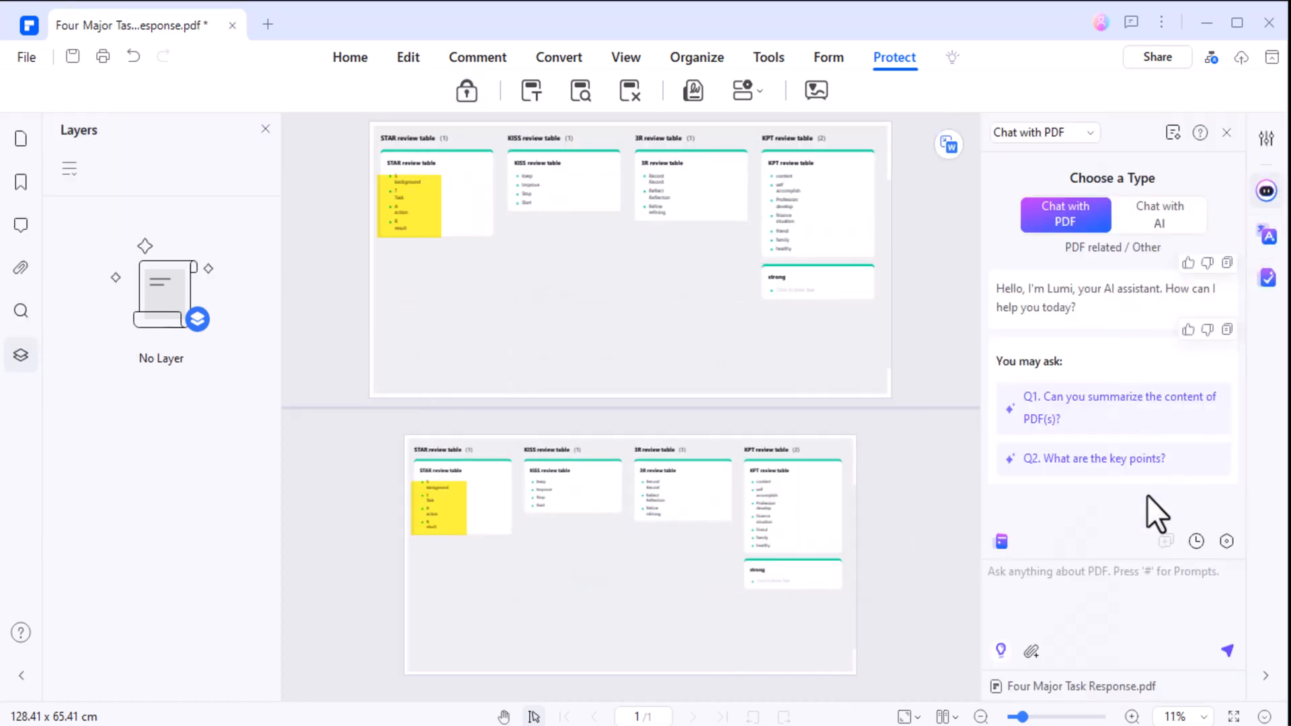
{"action": "mouse_move", "coordinate": [1001, 650]}
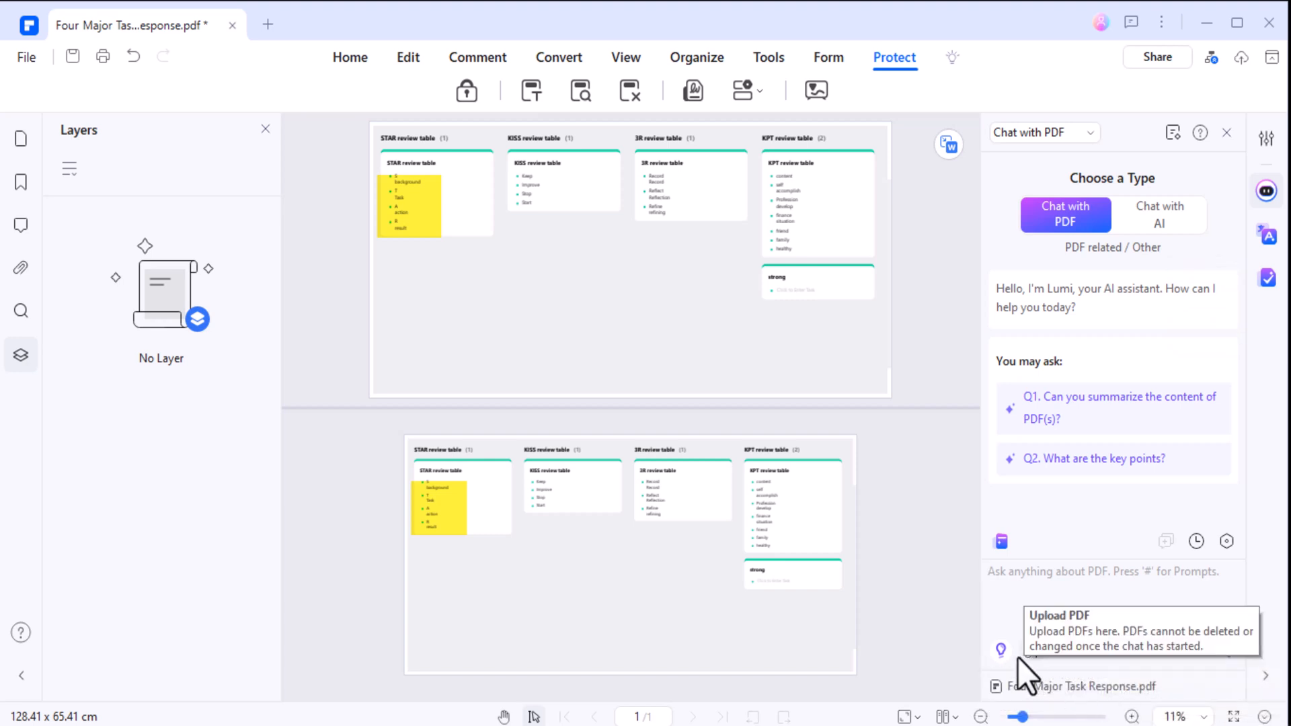
Step: Glance at the AI prompt list, then close the Four Major Task Response tab
{"action": "left_click", "coordinate": [1000, 649]}
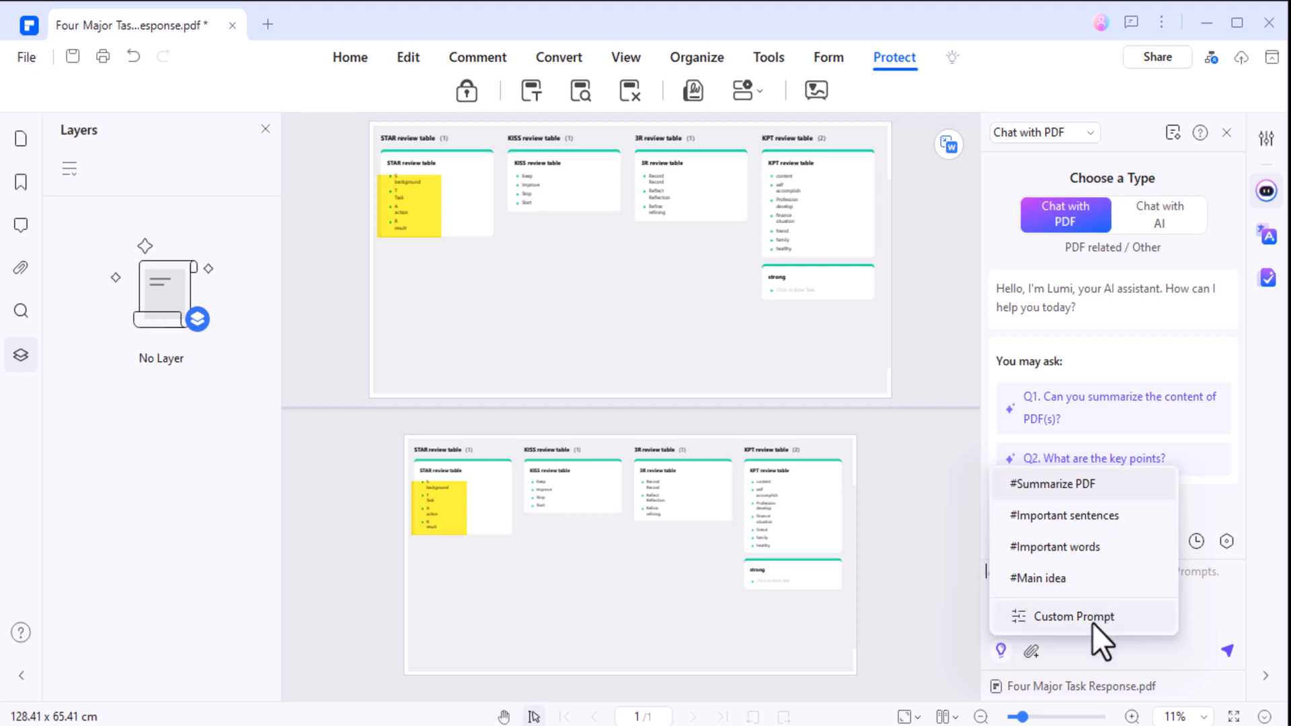
{"action": "mouse_move", "coordinate": [316, 288]}
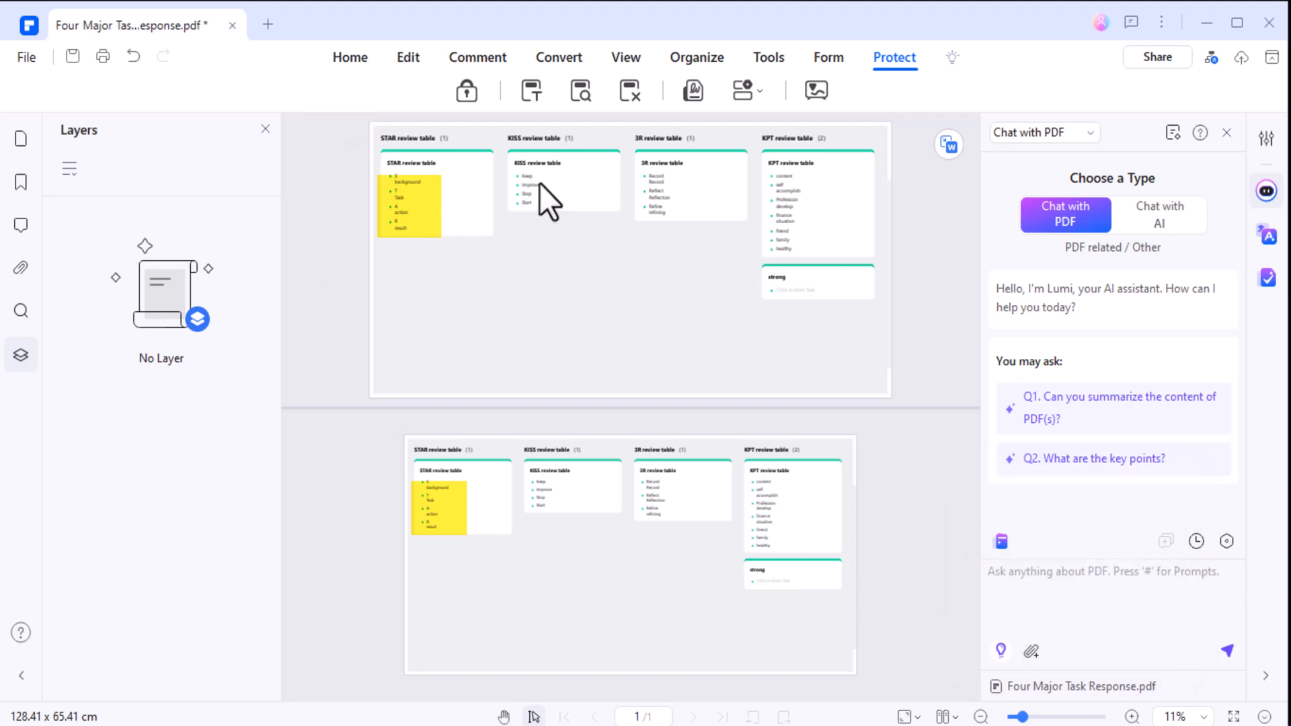
{"action": "left_click", "coordinate": [350, 58]}
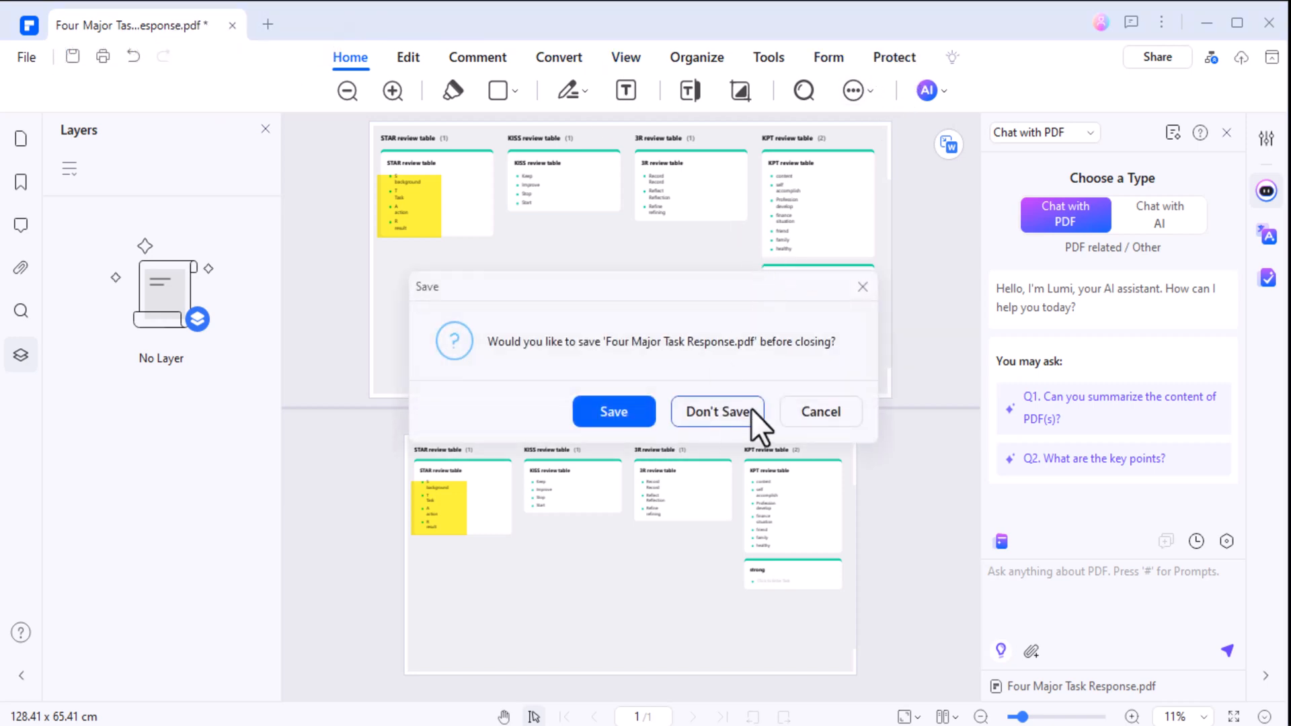
Step: Choose Don't Save to discard changes and return to the Home screen
{"action": "left_click", "coordinate": [718, 412]}
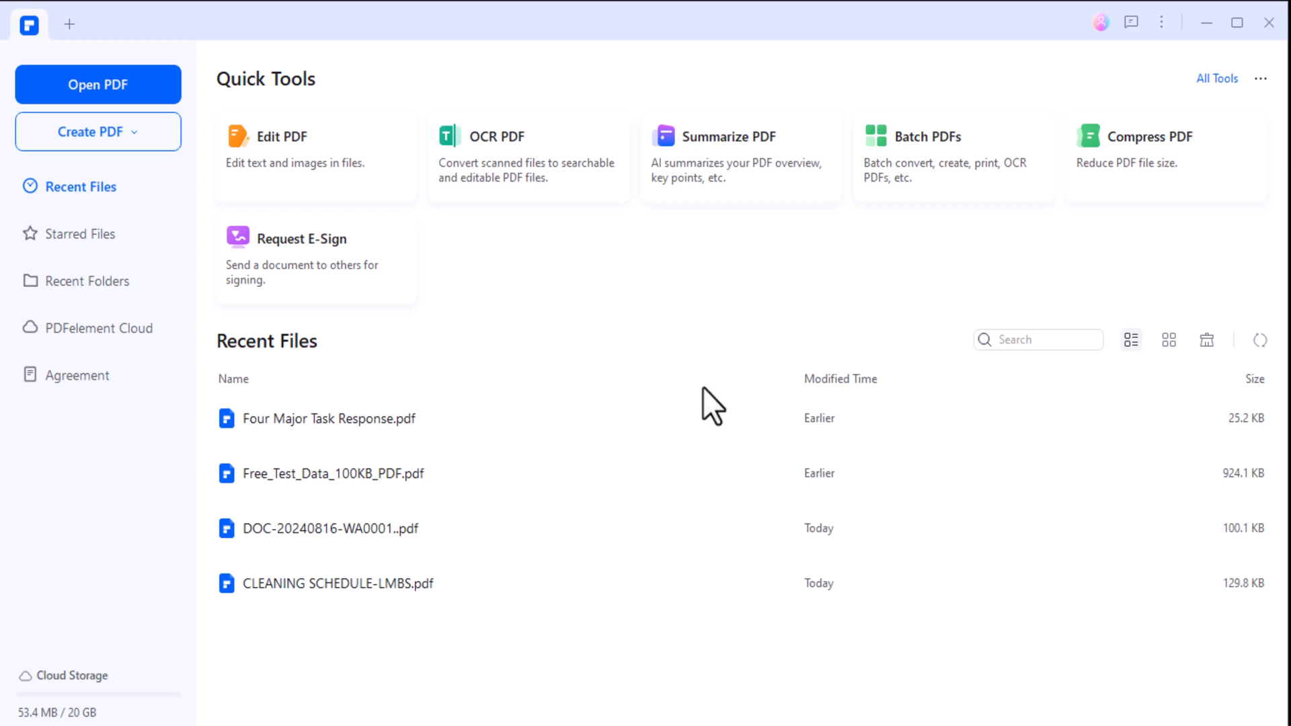
{"action": "mouse_move", "coordinate": [700, 383]}
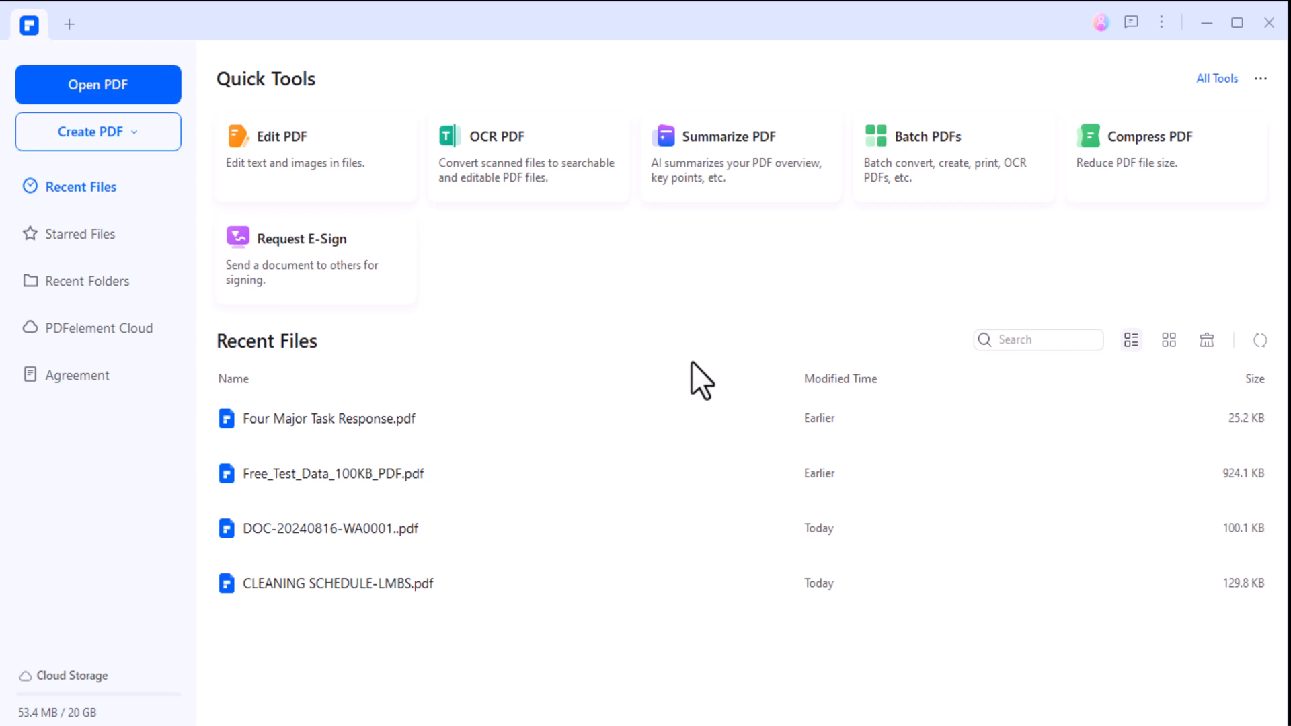
{"action": "mouse_move", "coordinate": [705, 392]}
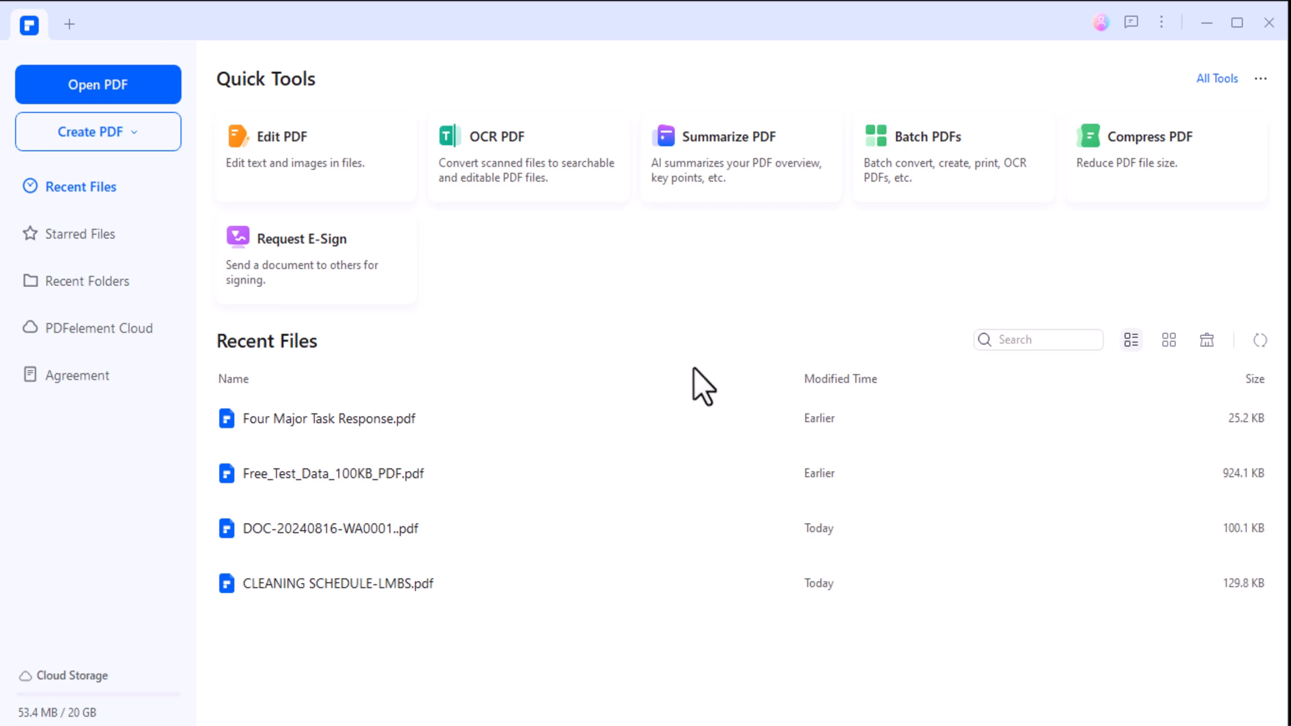
{"action": "mouse_move", "coordinate": [694, 367]}
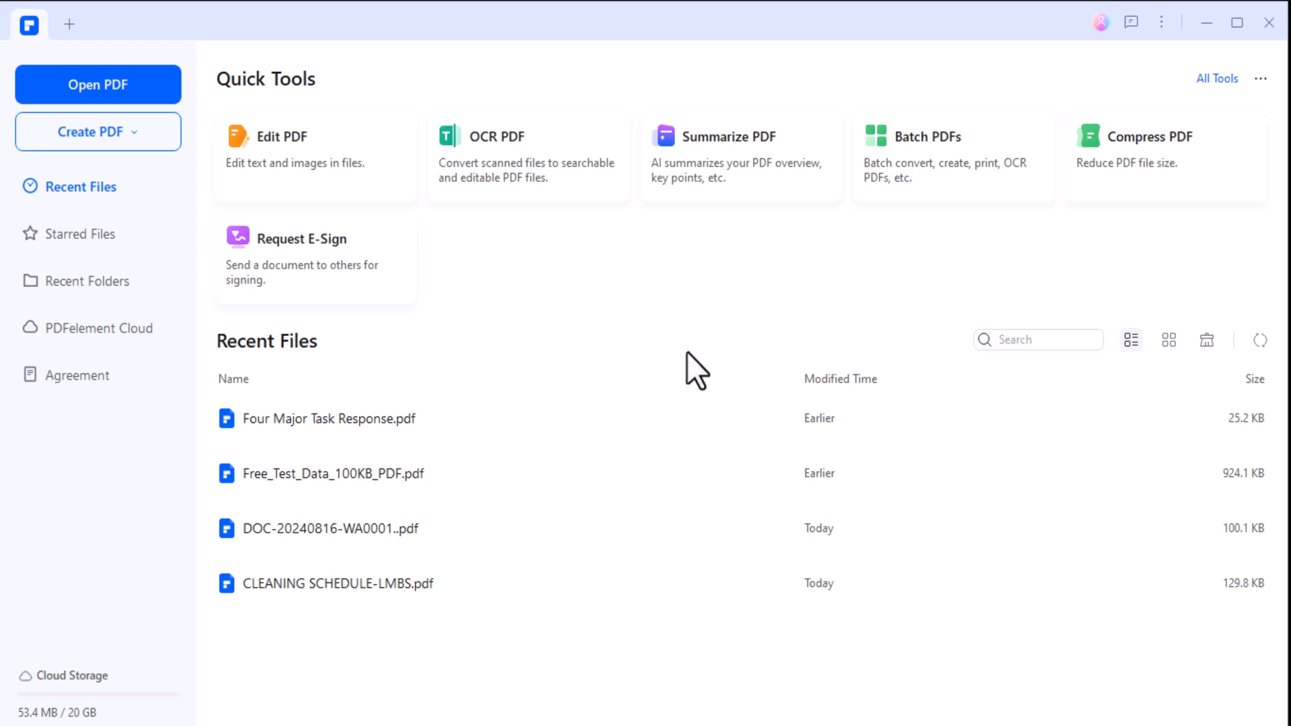